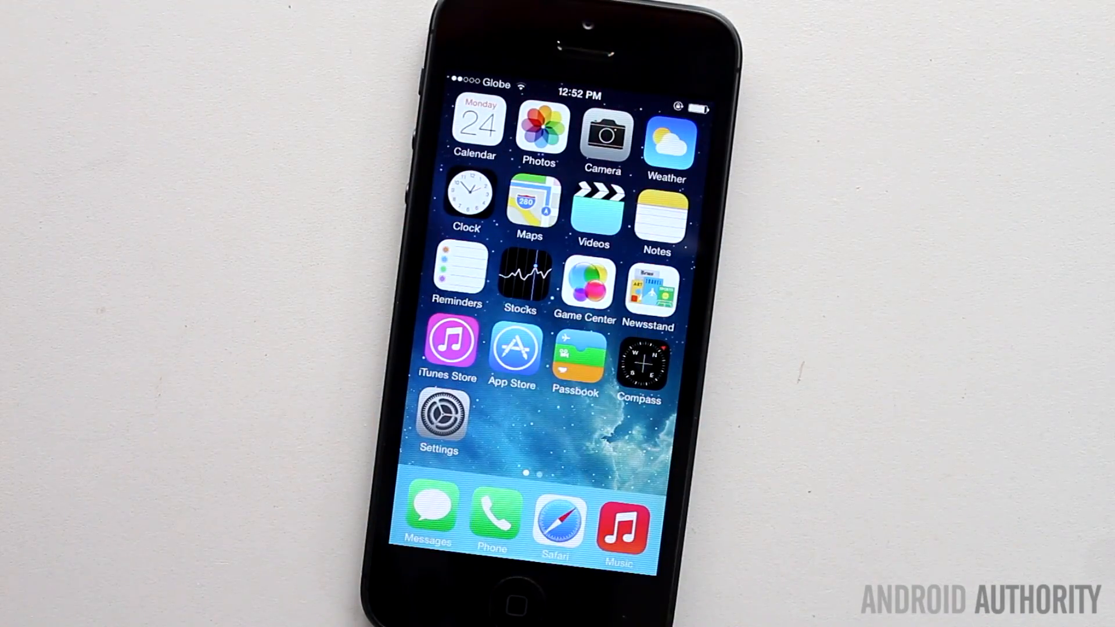
Turn on iCloud Contacts syncing from the iPhone's iCloud settings.
left_click(491, 513)
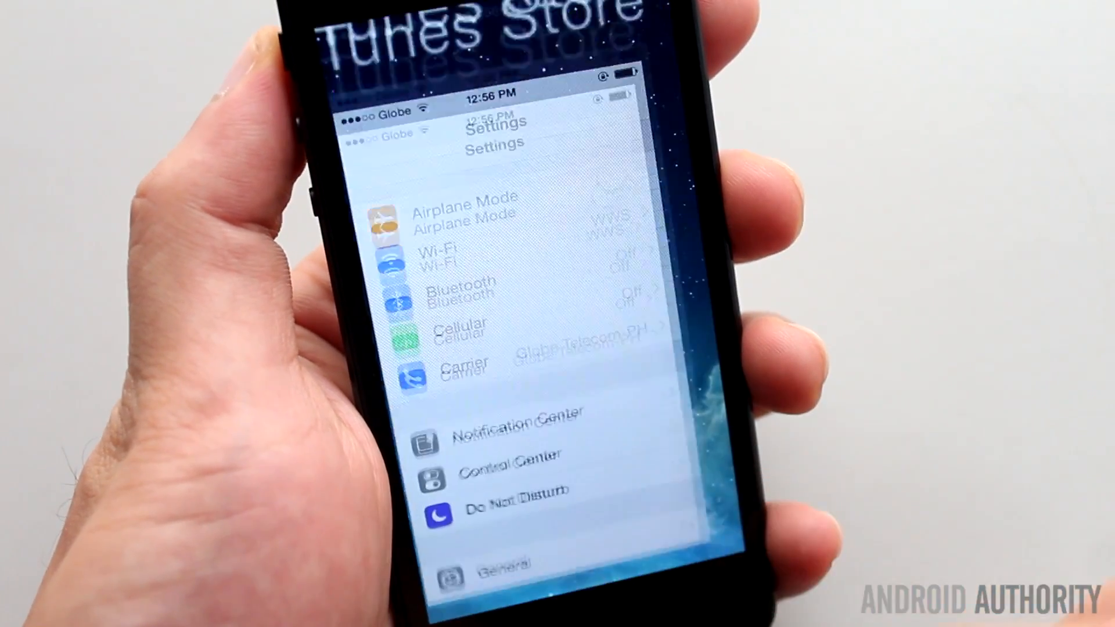
scroll("down", 3)
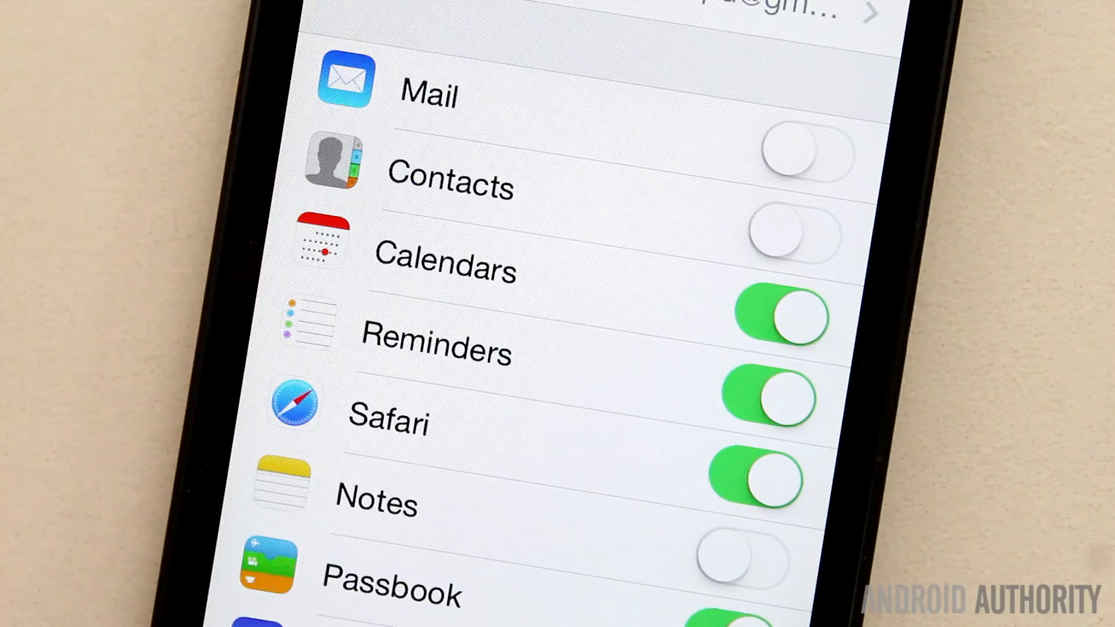
left_click(807, 153)
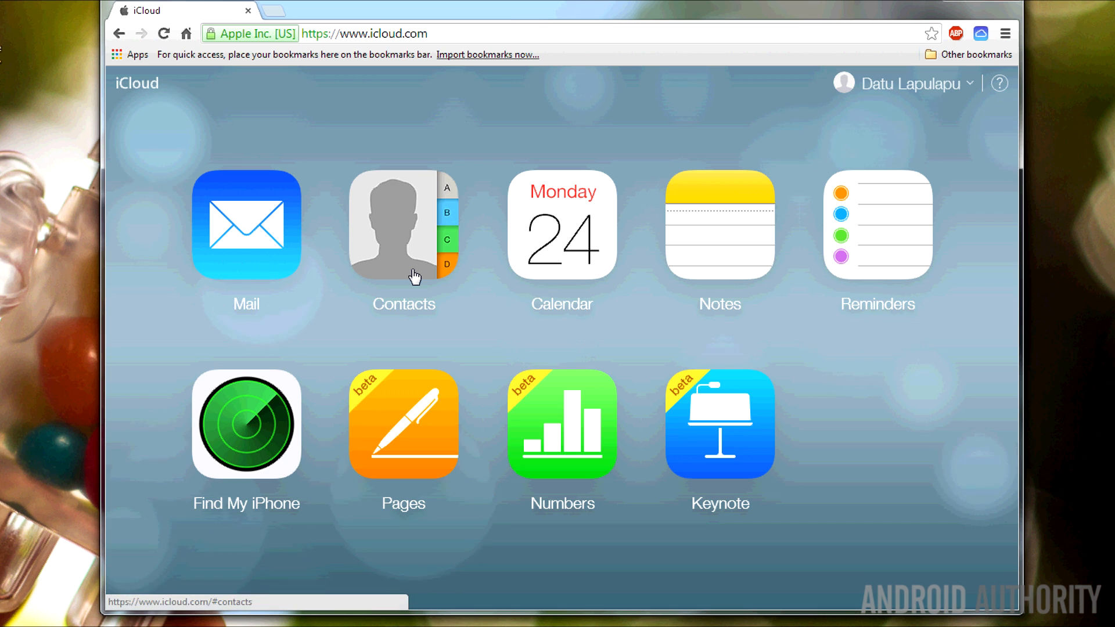
Export all iCloud Contacts as a vCard from the gear menu.
left_click(403, 224)
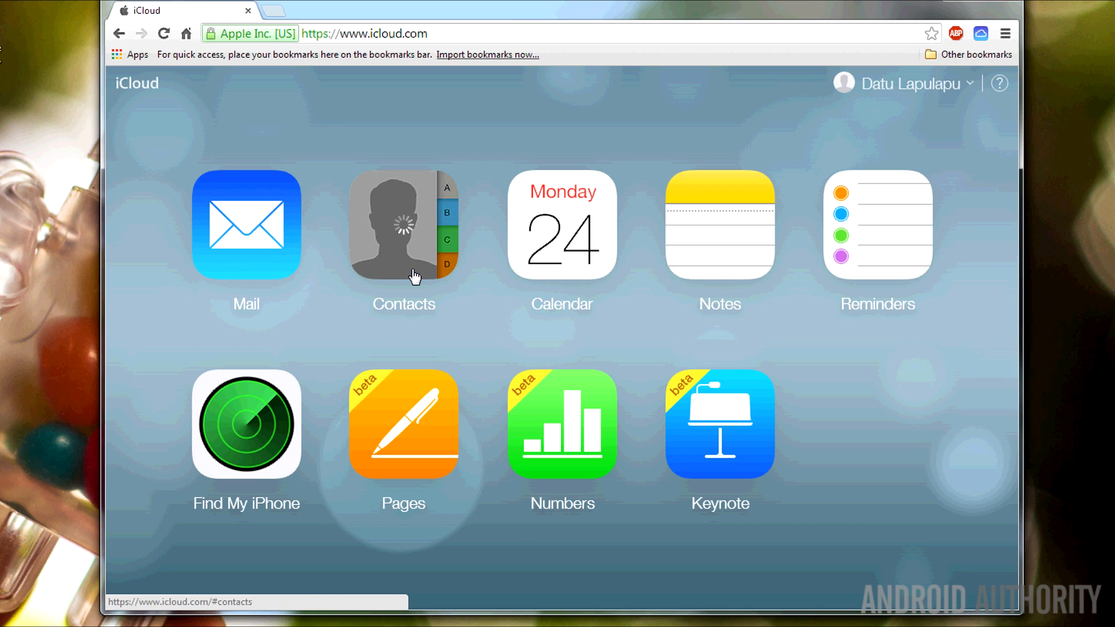
left_click(403, 224)
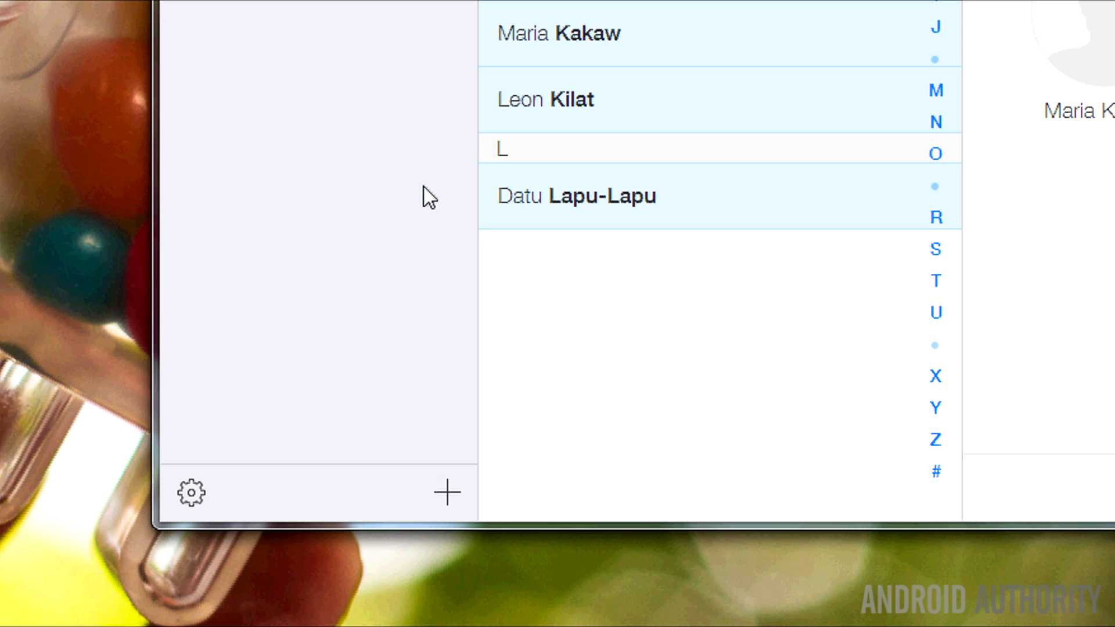
mouse_move(391, 234)
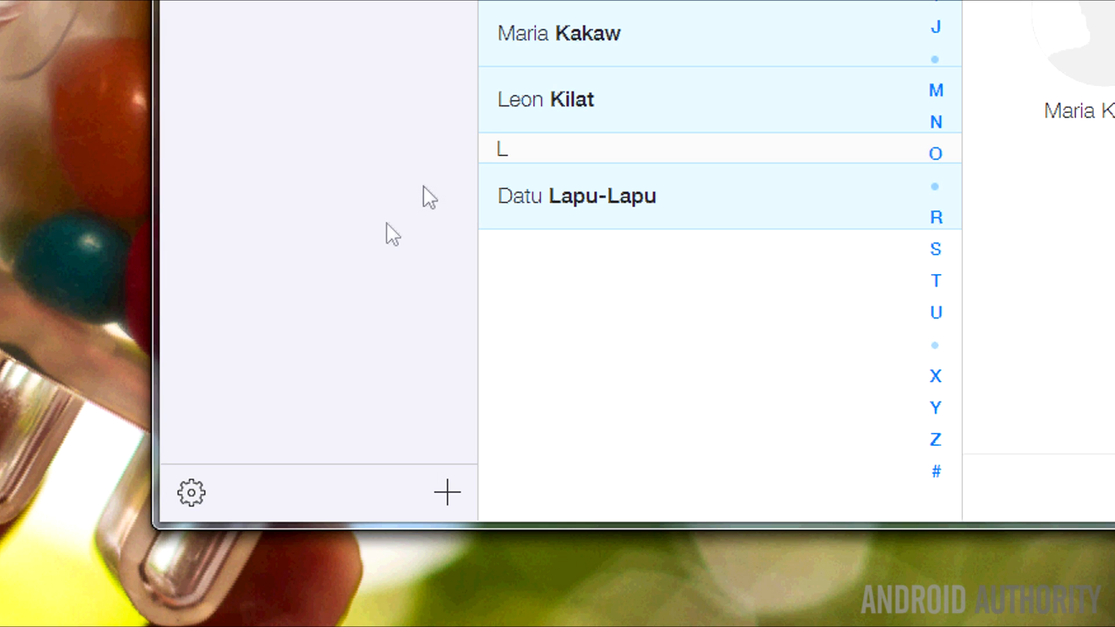
left_click(191, 492)
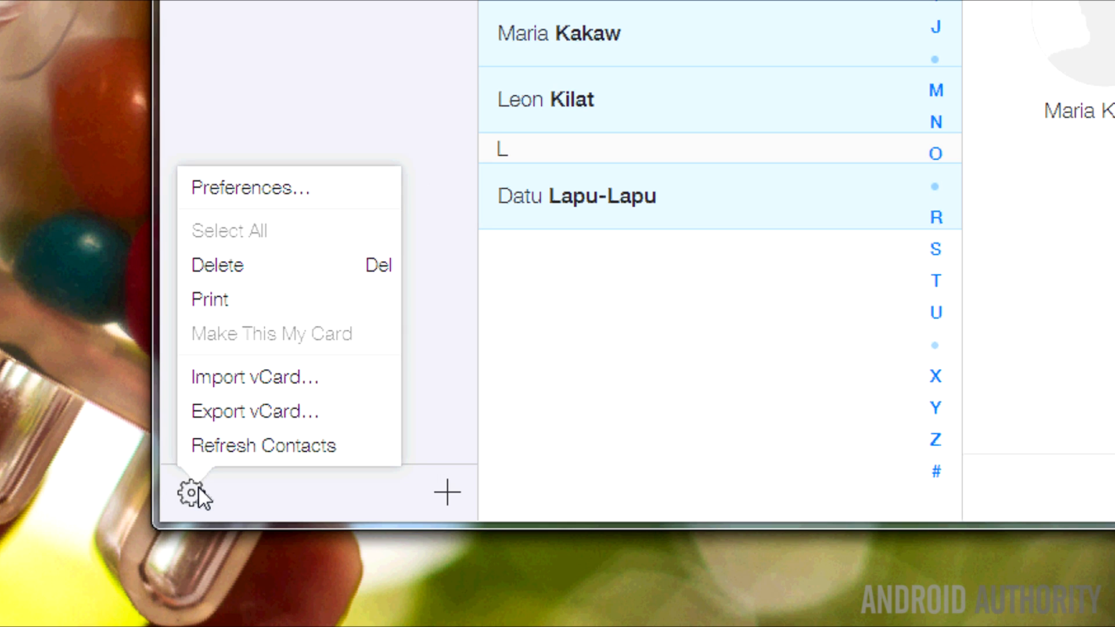
mouse_move(288, 411)
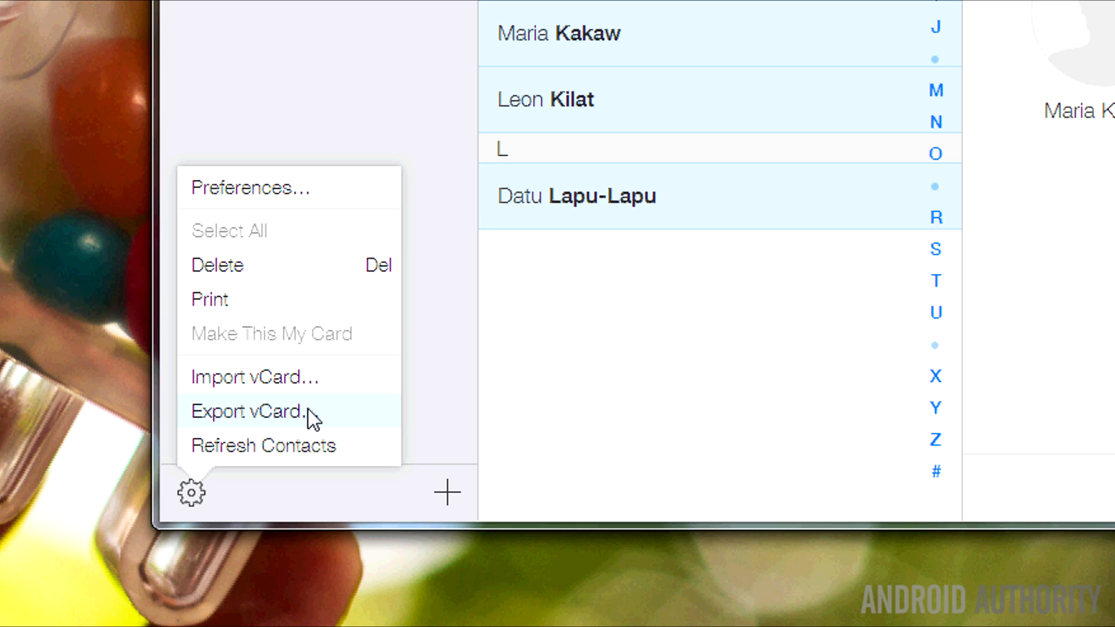
left_click(246, 411)
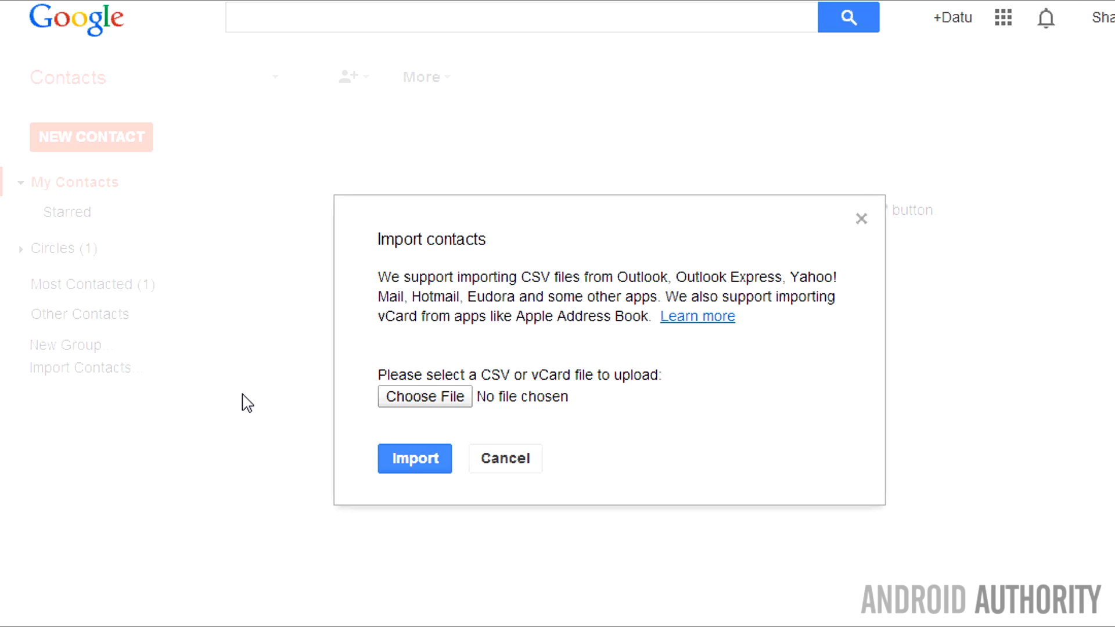
mouse_move(304, 475)
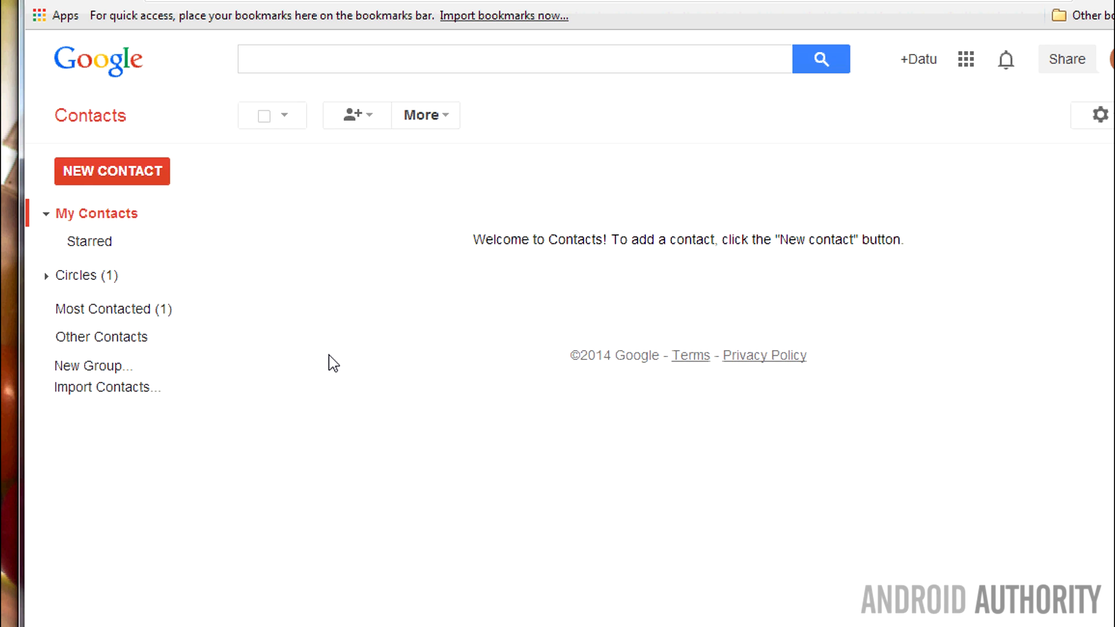
mouse_move(155, 414)
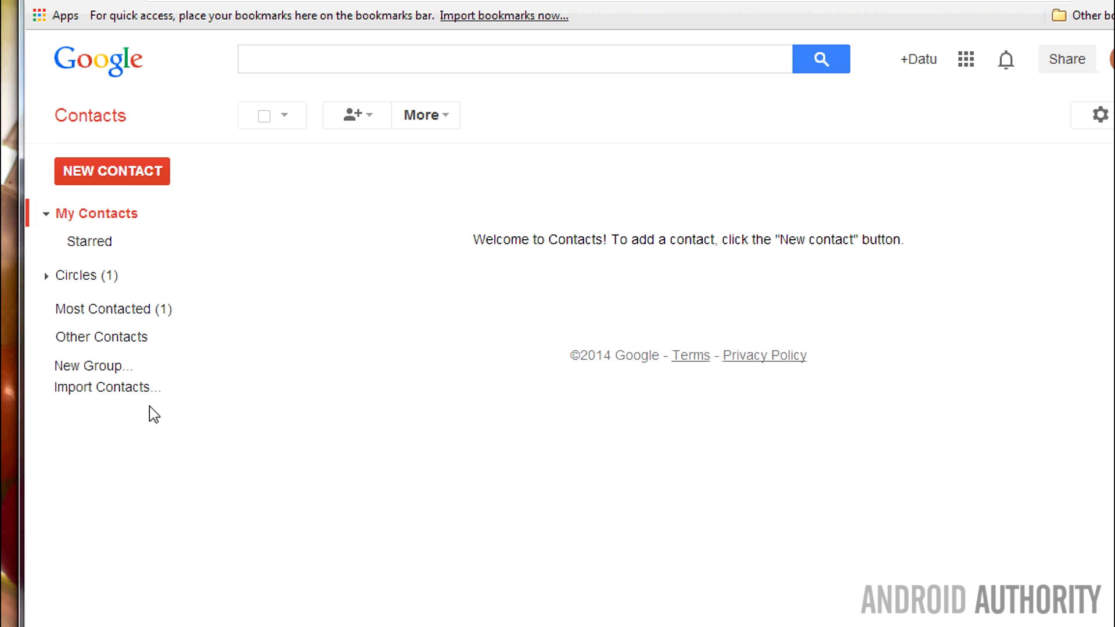
Import the exported .vcf file into Google Contacts.
left_click(106, 386)
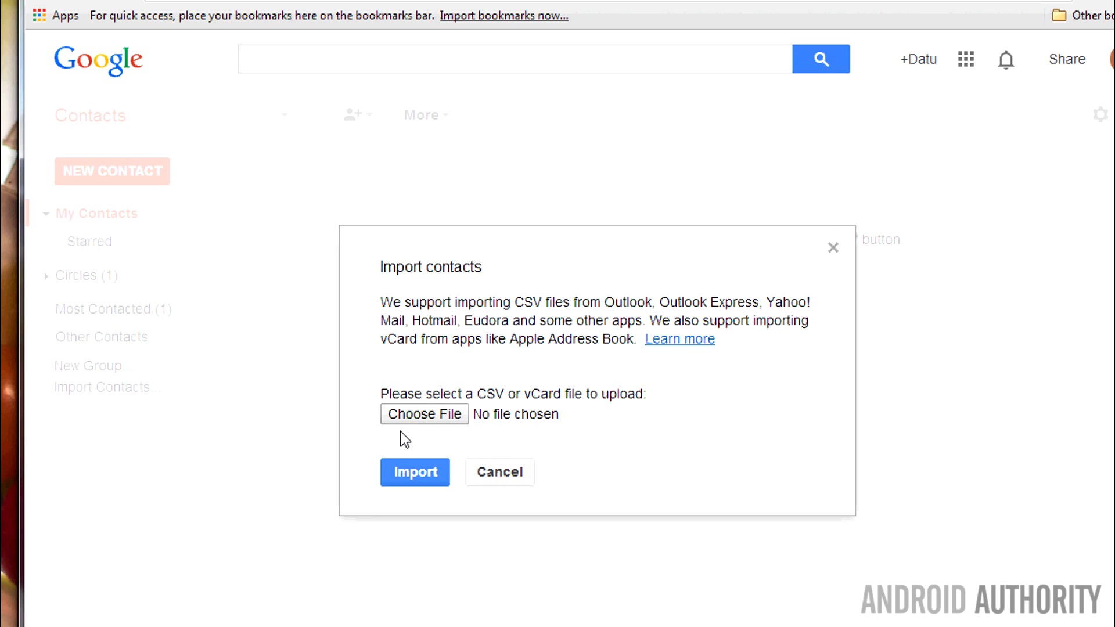
left_click(424, 413)
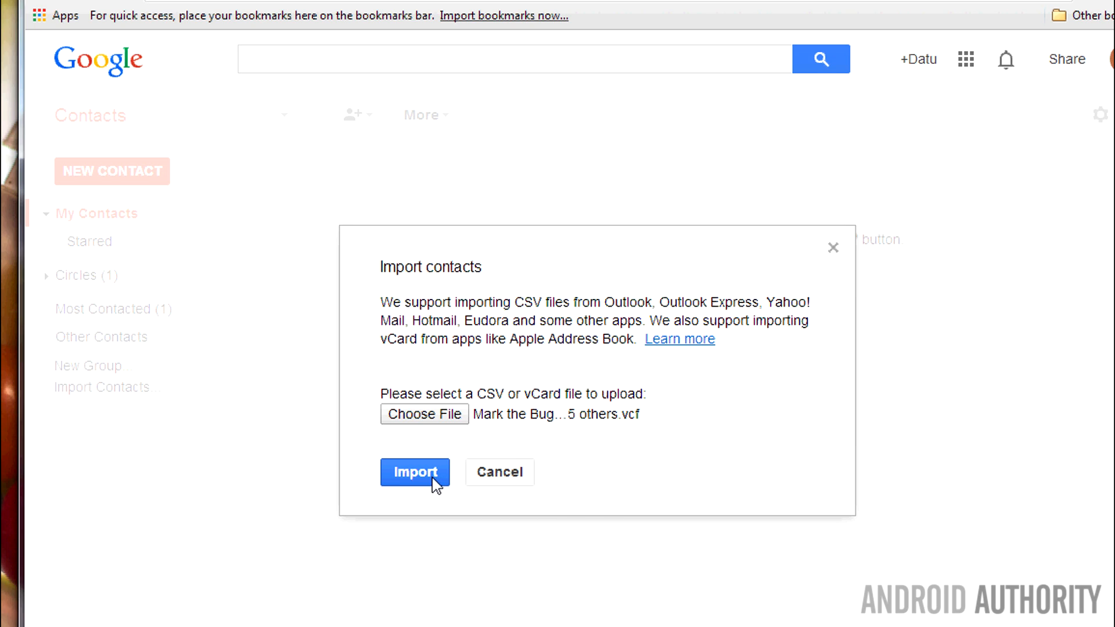
left_click(414, 472)
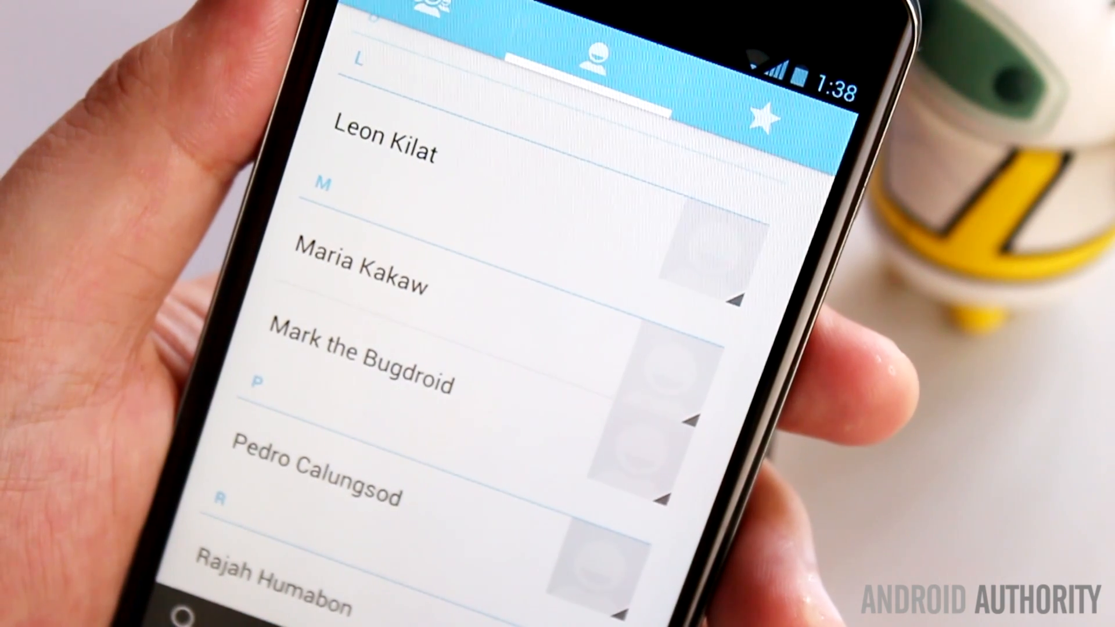
scroll("down", 3)
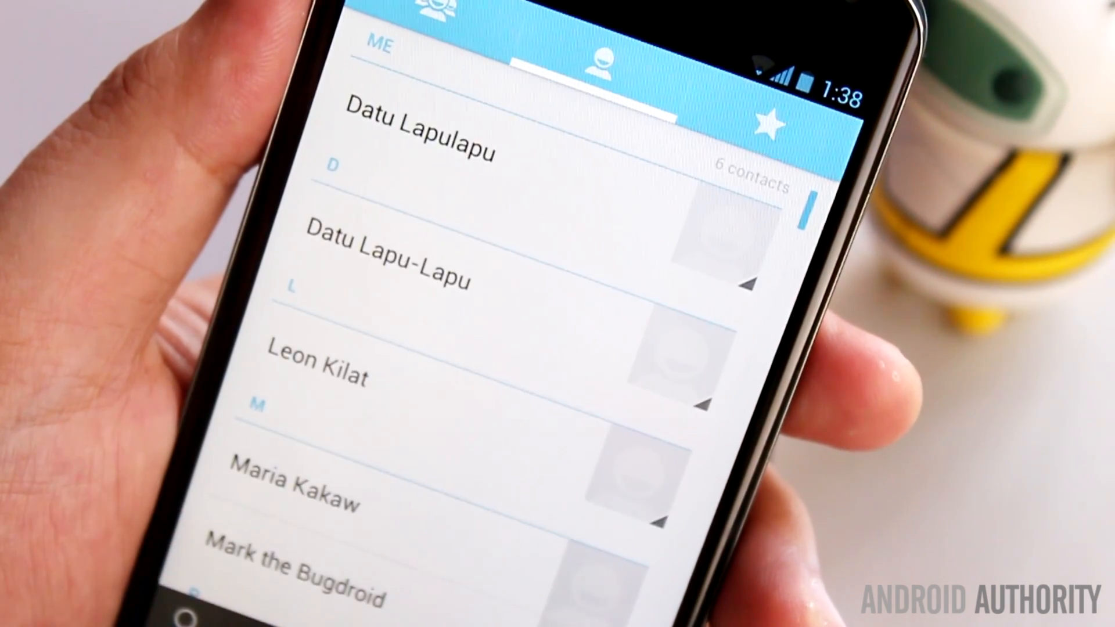
scroll("down", 3)
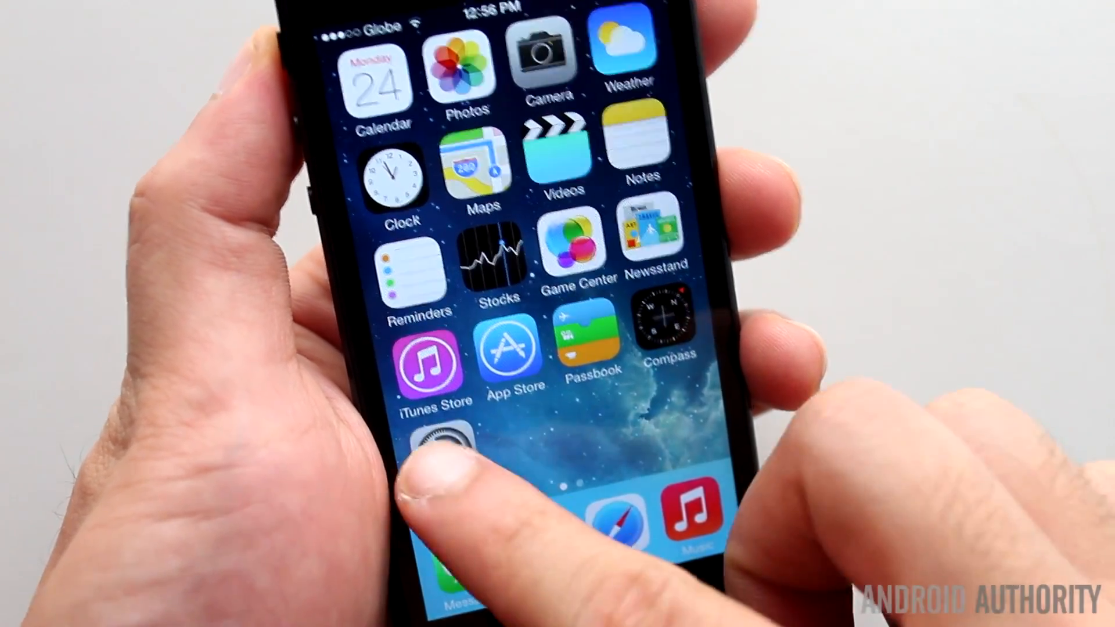
Open the iCloud account page in the iPhone's Settings.
left_click(441, 440)
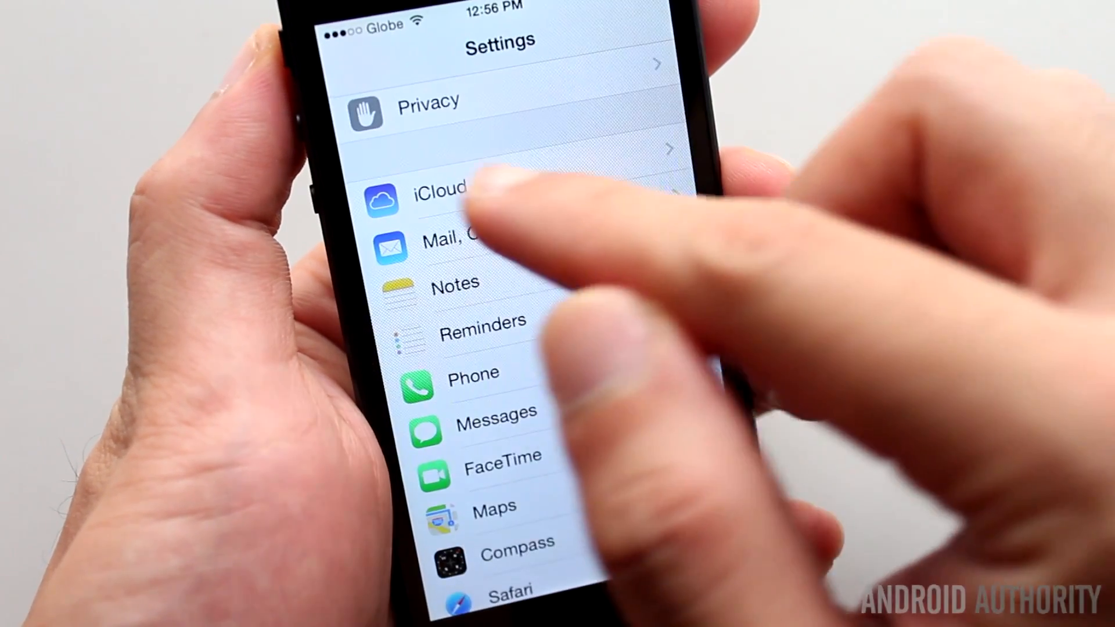
left_click(441, 186)
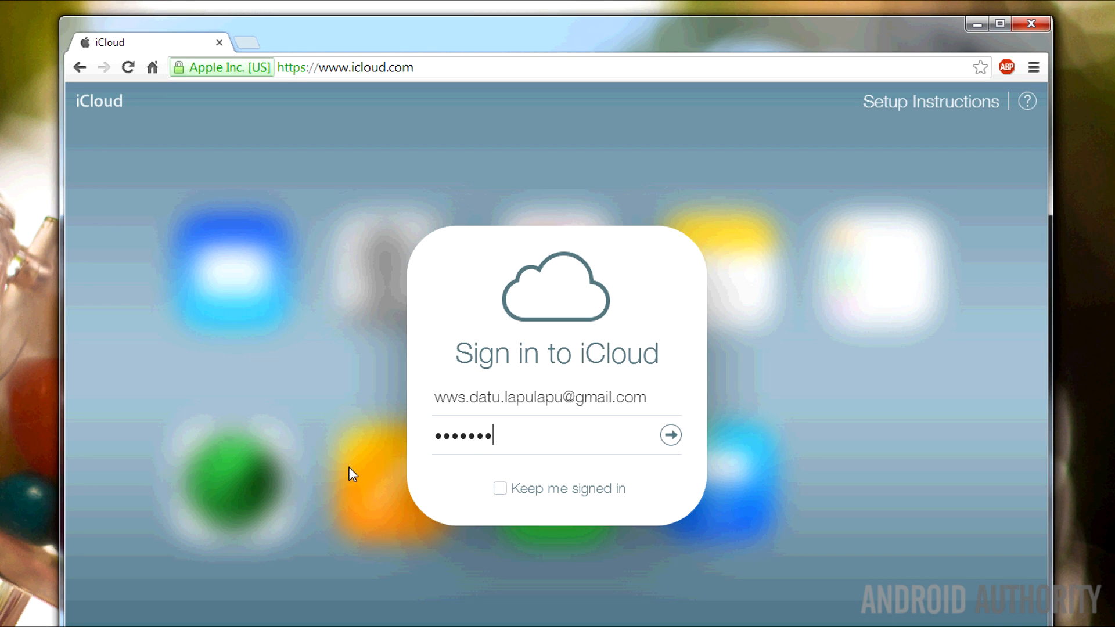
Sign in to iCloud and make the Calendar calendar public.
left_click(669, 435)
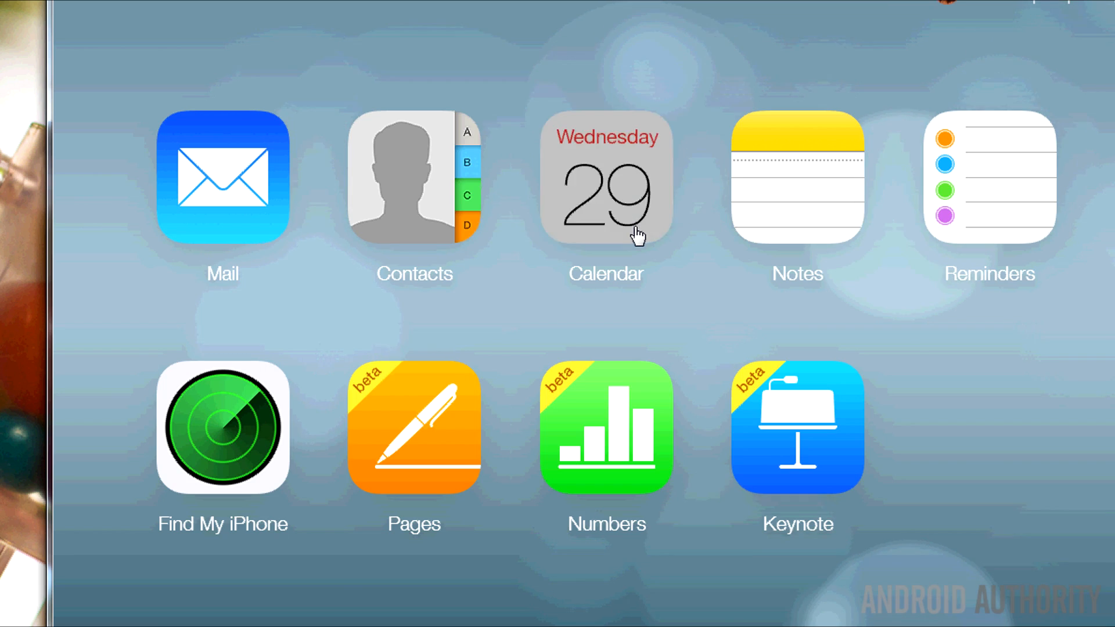
left_click(605, 177)
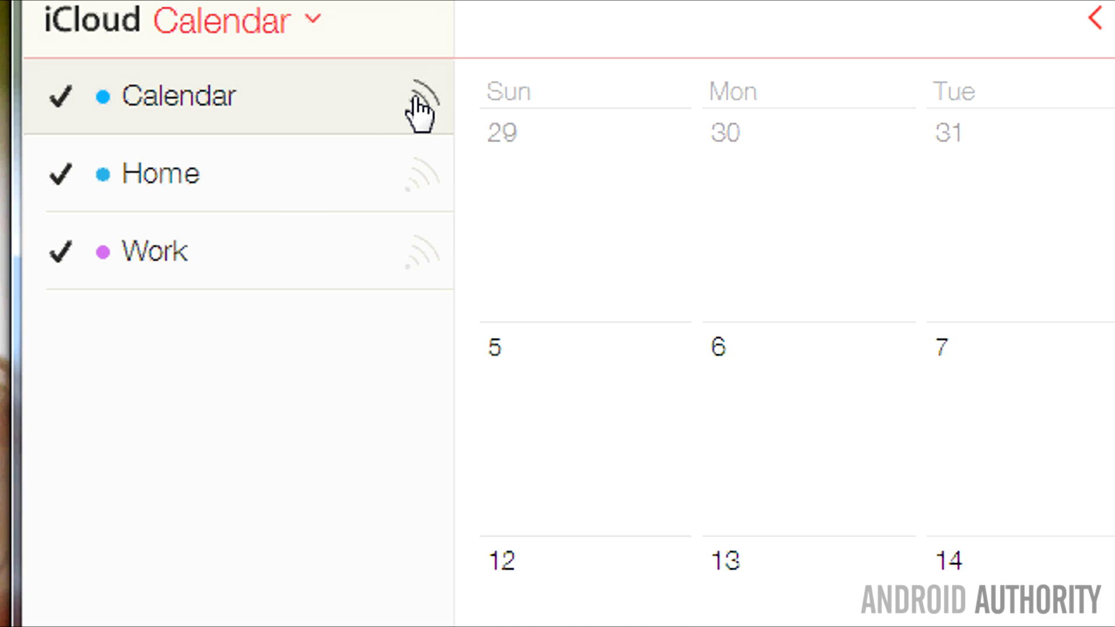
left_click(418, 96)
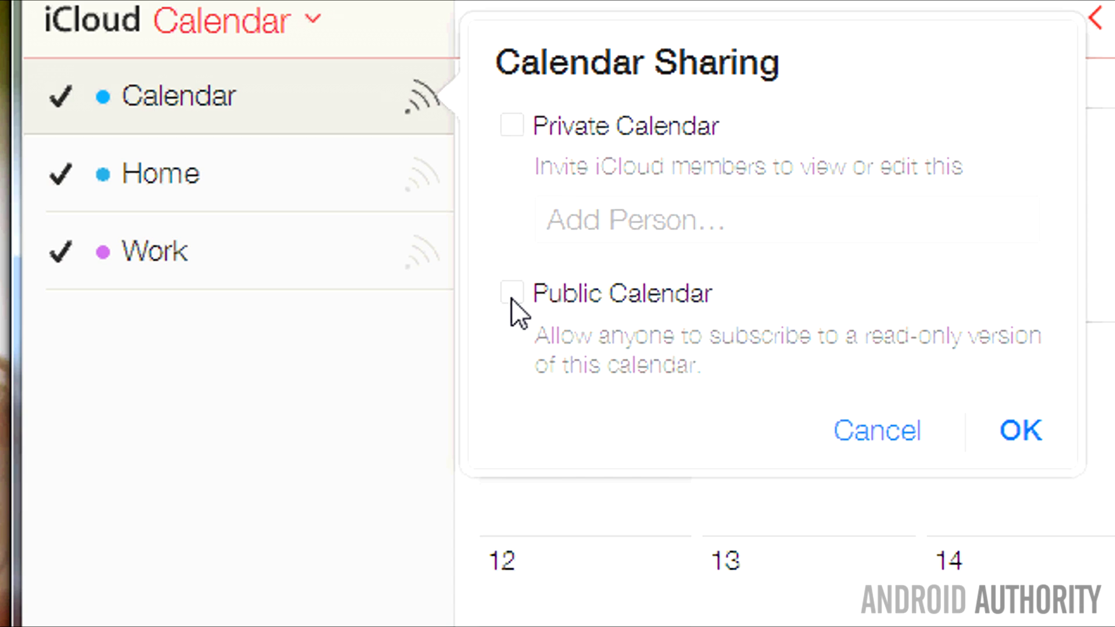
left_click(510, 293)
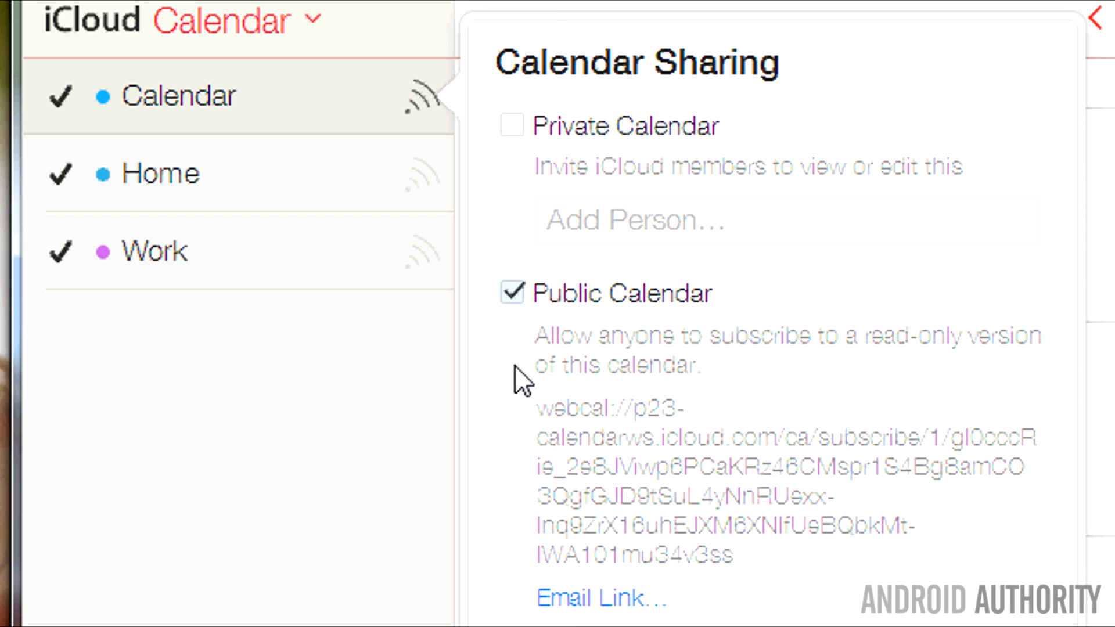
mouse_move(710, 515)
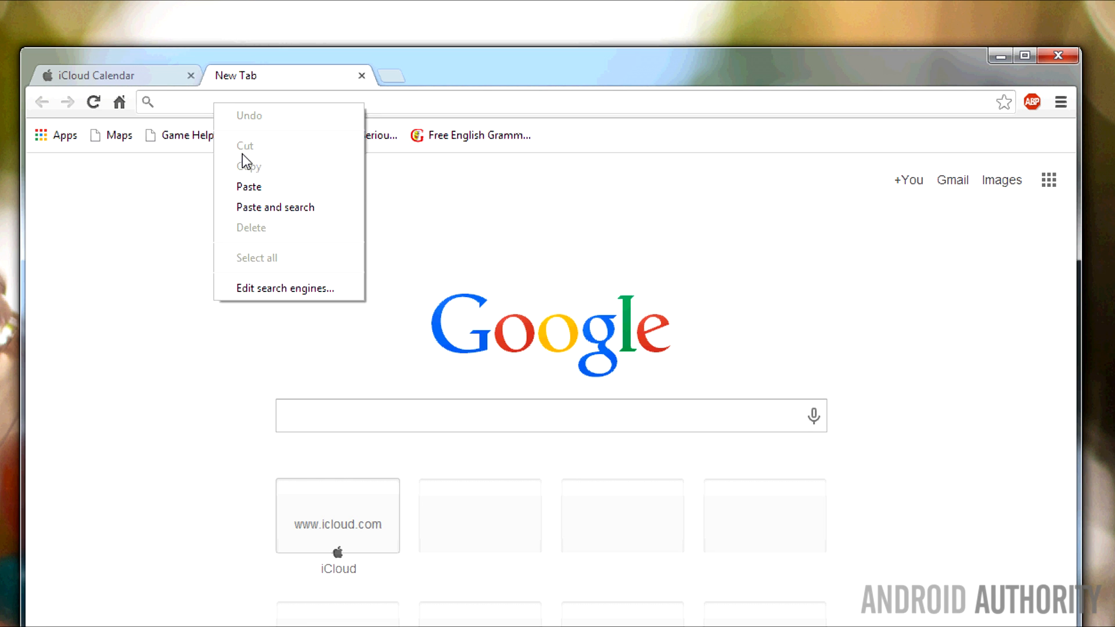
Paste and load the iCloud calendar link in a new tab.
left_click(249, 186)
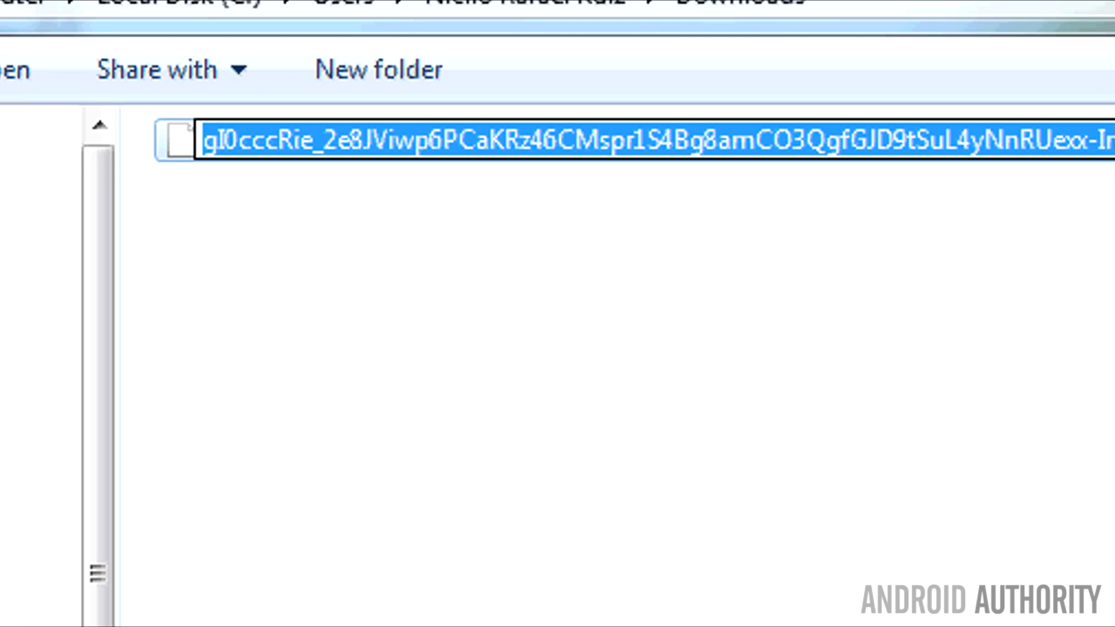
Rename the downloaded calendar file to 'calendar'.
type("calendar")
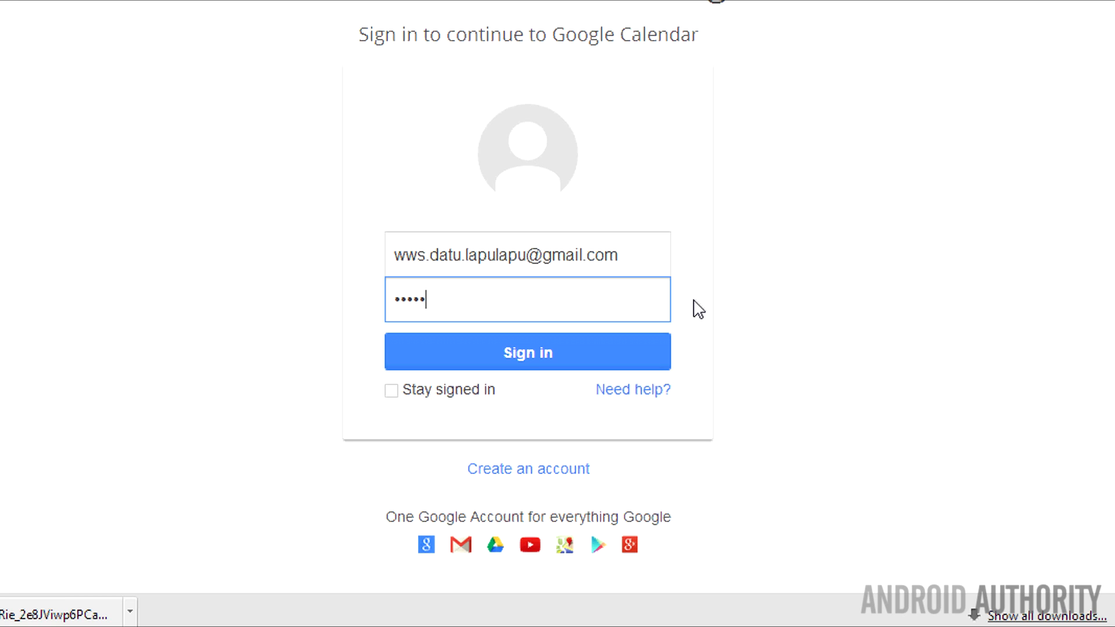
Sign in and import the 'calendar' file through Other calendars' Import calendar.
left_click(526, 351)
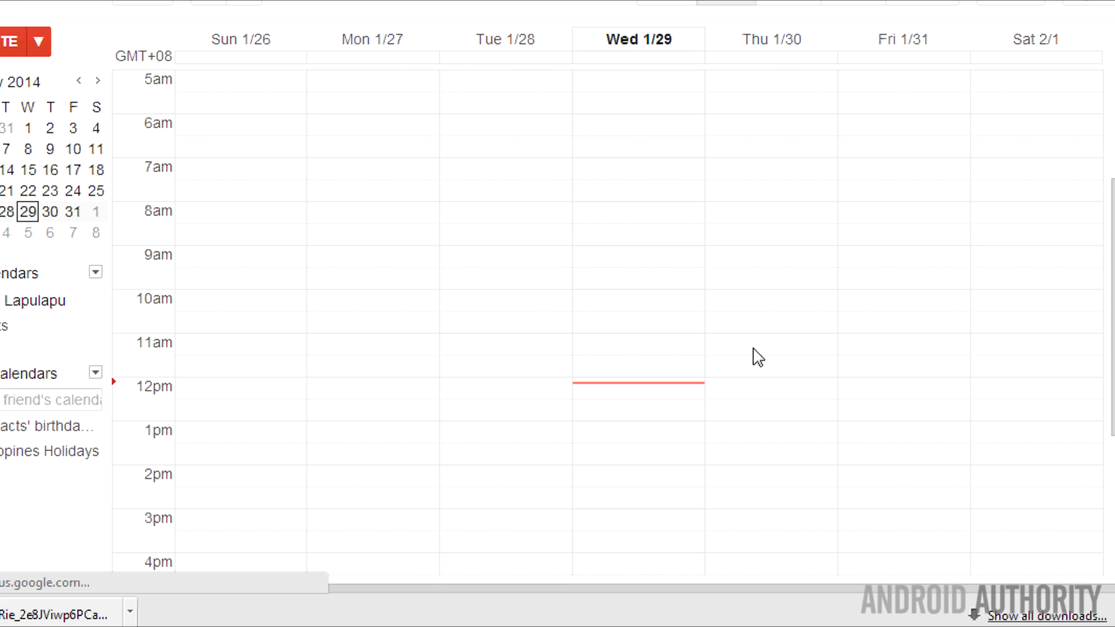
scroll("down", 3)
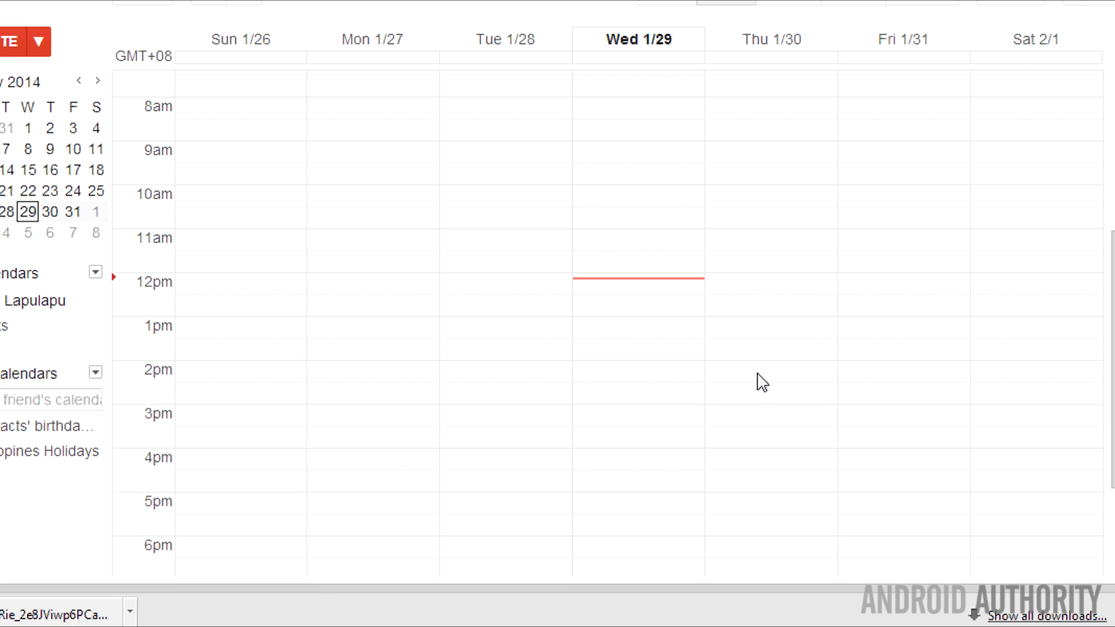
scroll("up", 3)
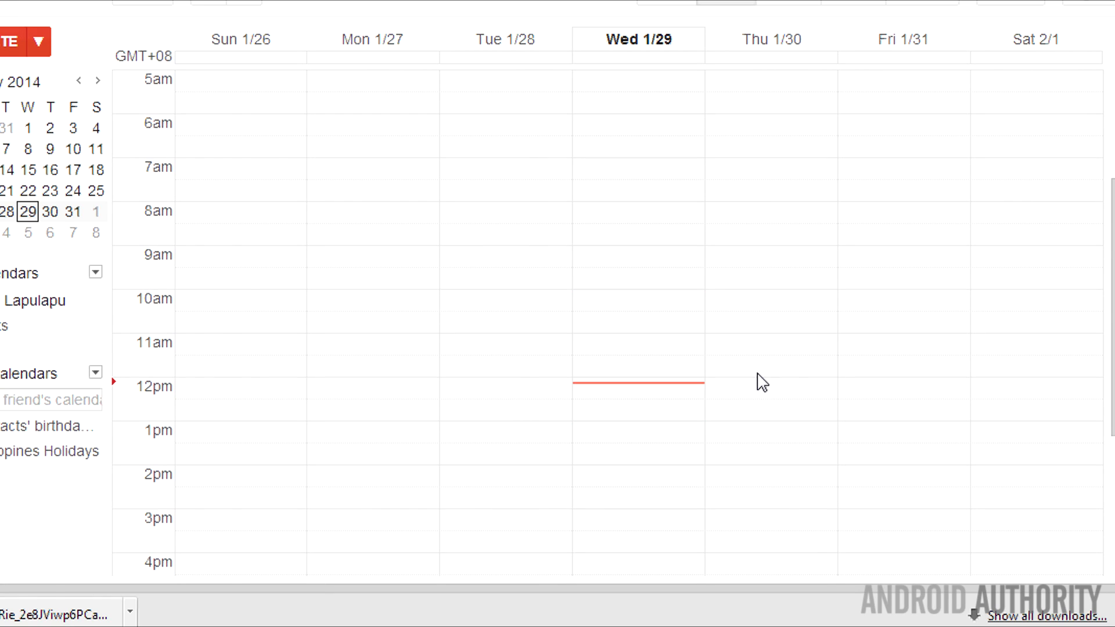
left_click(177, 294)
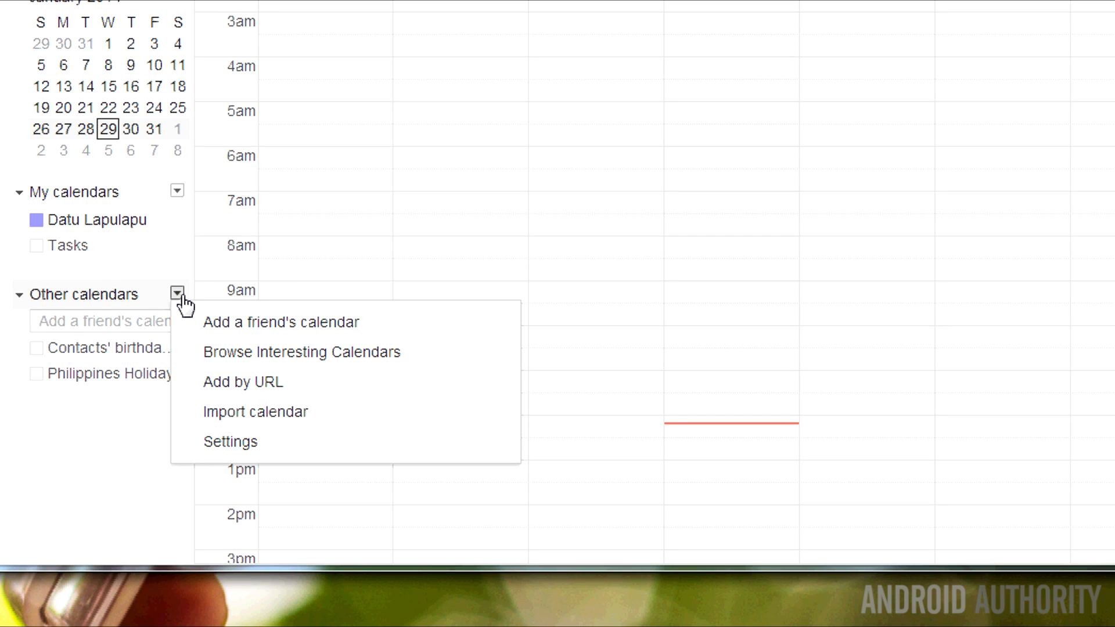
mouse_move(243, 382)
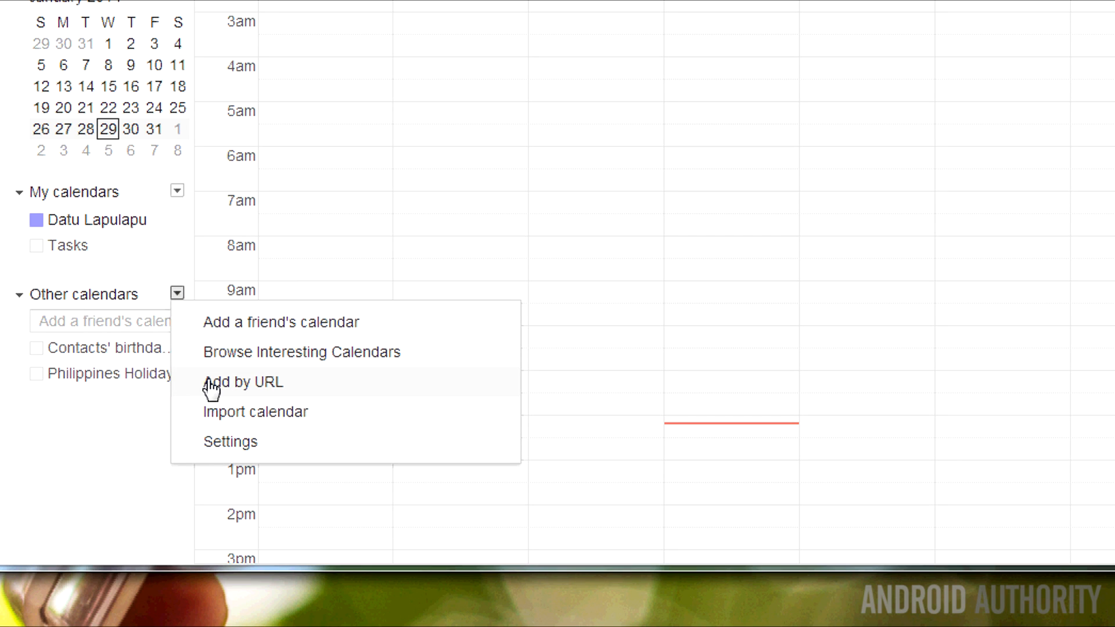
left_click(254, 411)
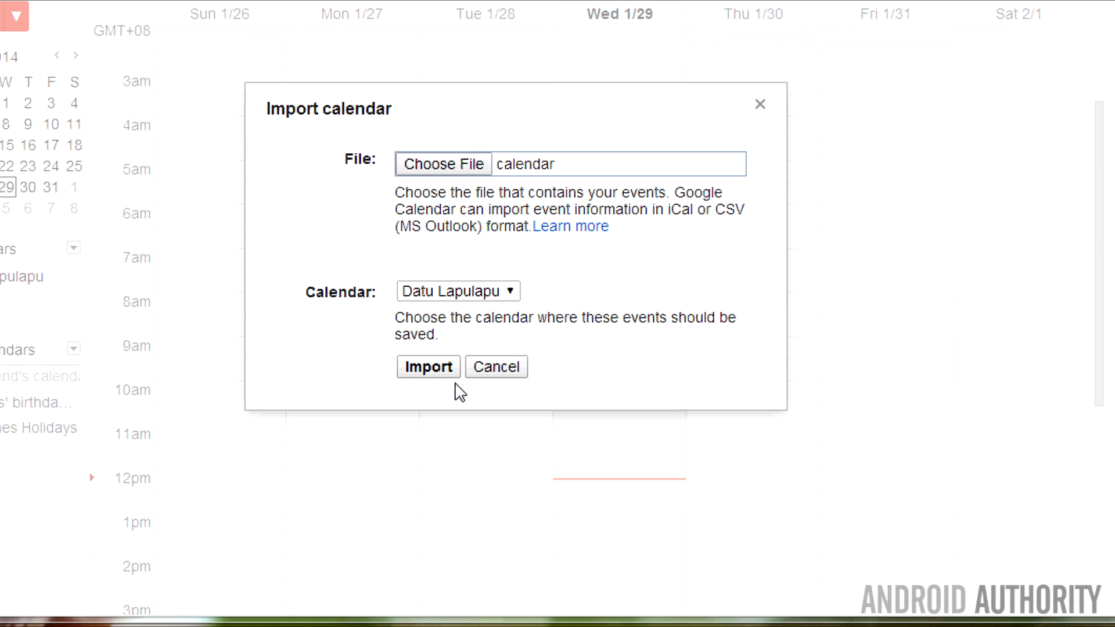
left_click(427, 367)
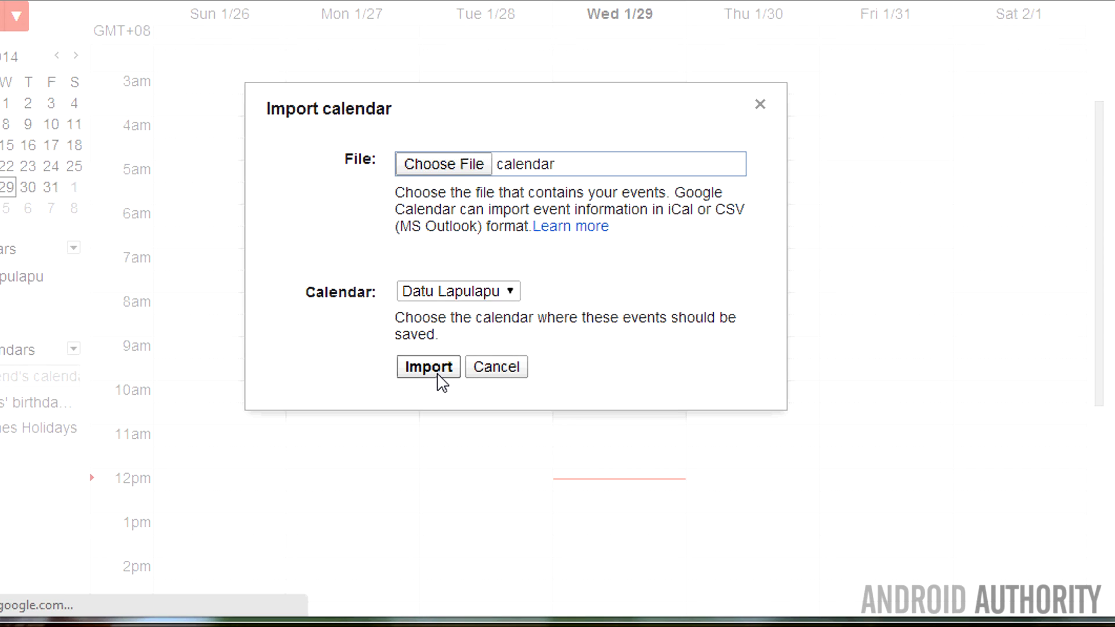
left_click(428, 367)
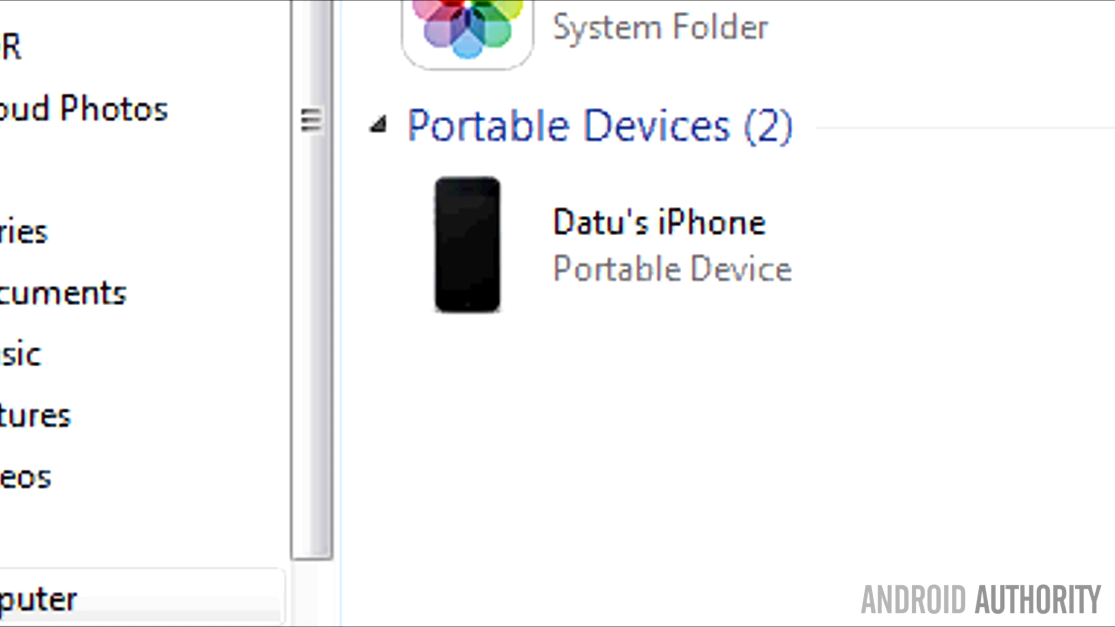
Show the context menu for the iPhone under Portable Devices.
right_click(465, 245)
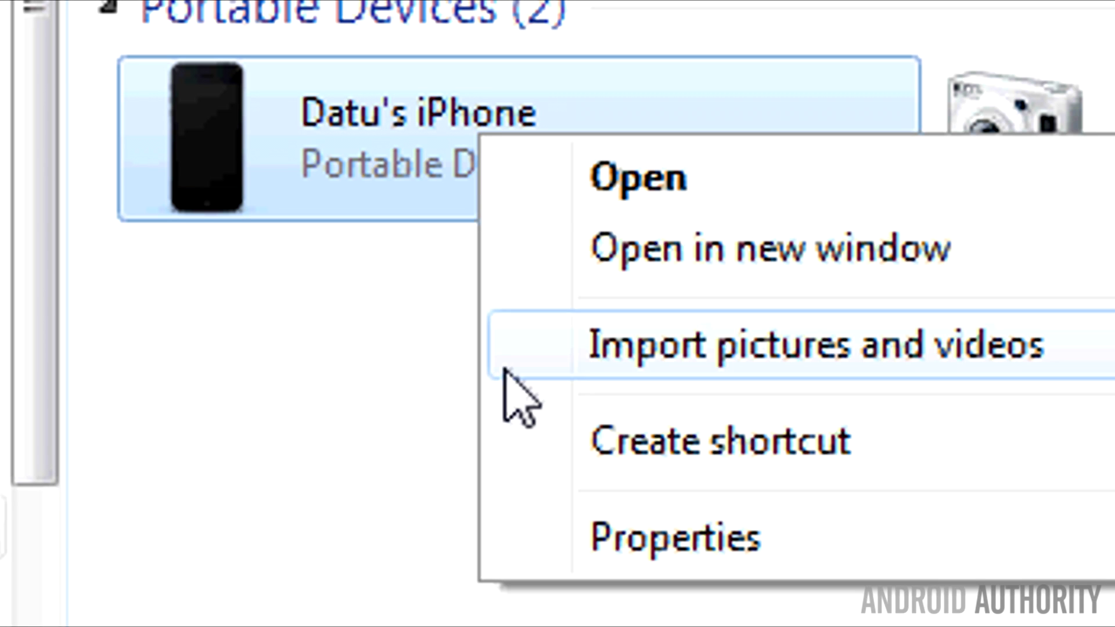
mouse_move(654, 384)
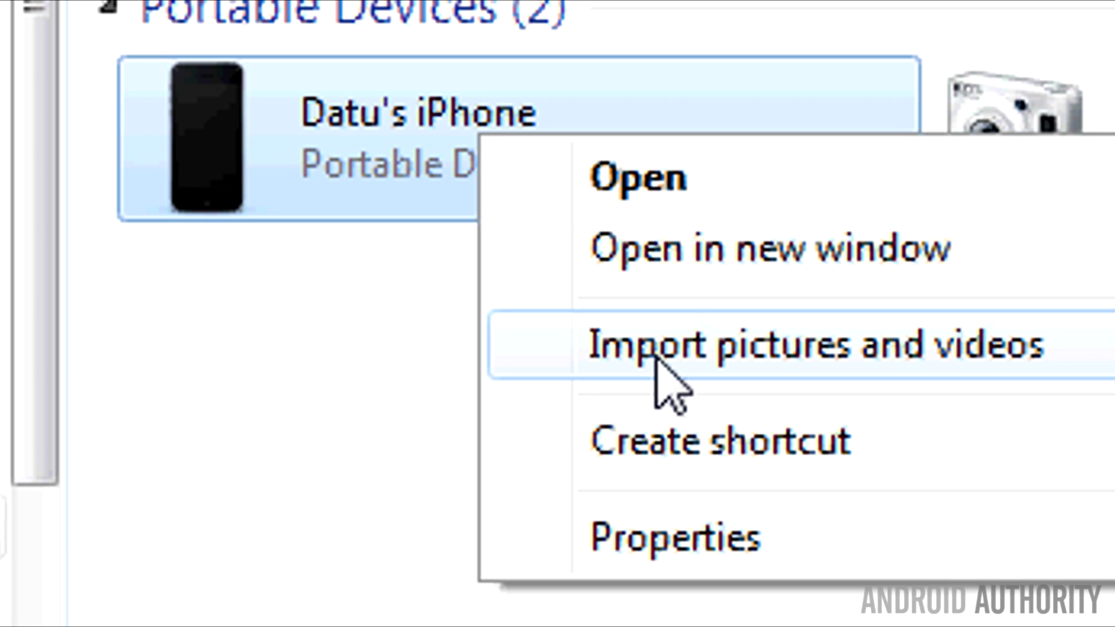
Import the iPhone's pictures and videos onto the computer.
left_click(782, 345)
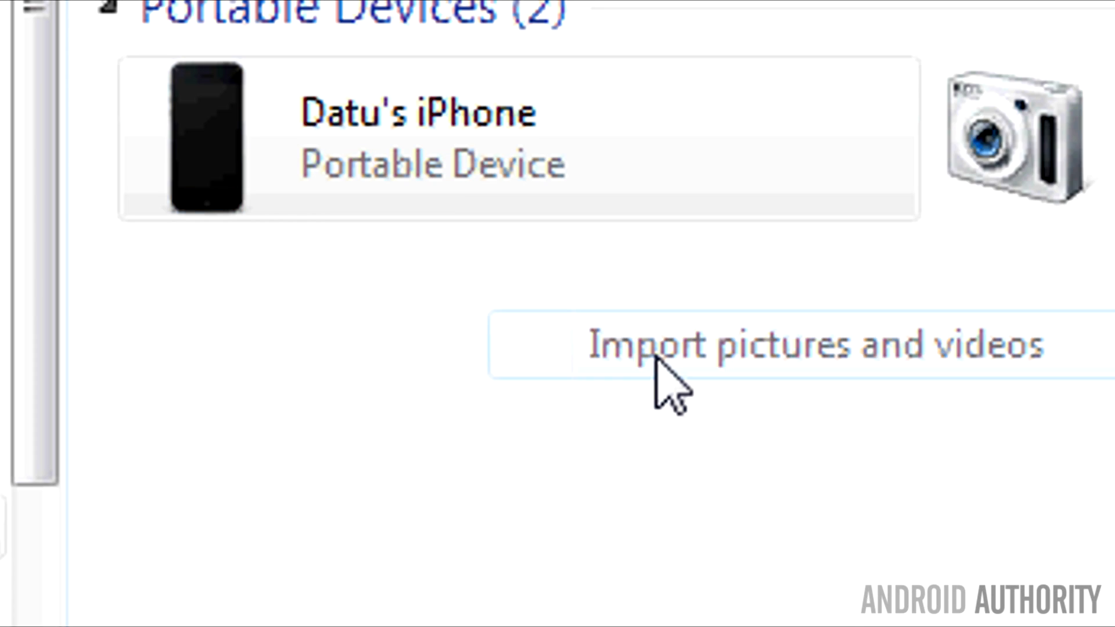
left_click(807, 346)
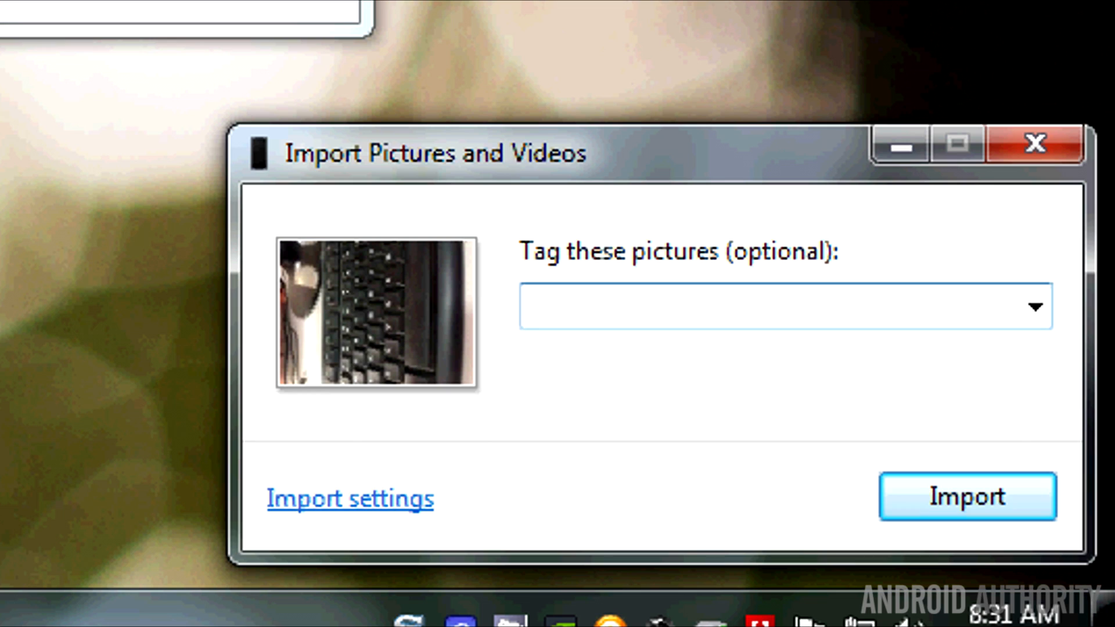
mouse_move(843, 509)
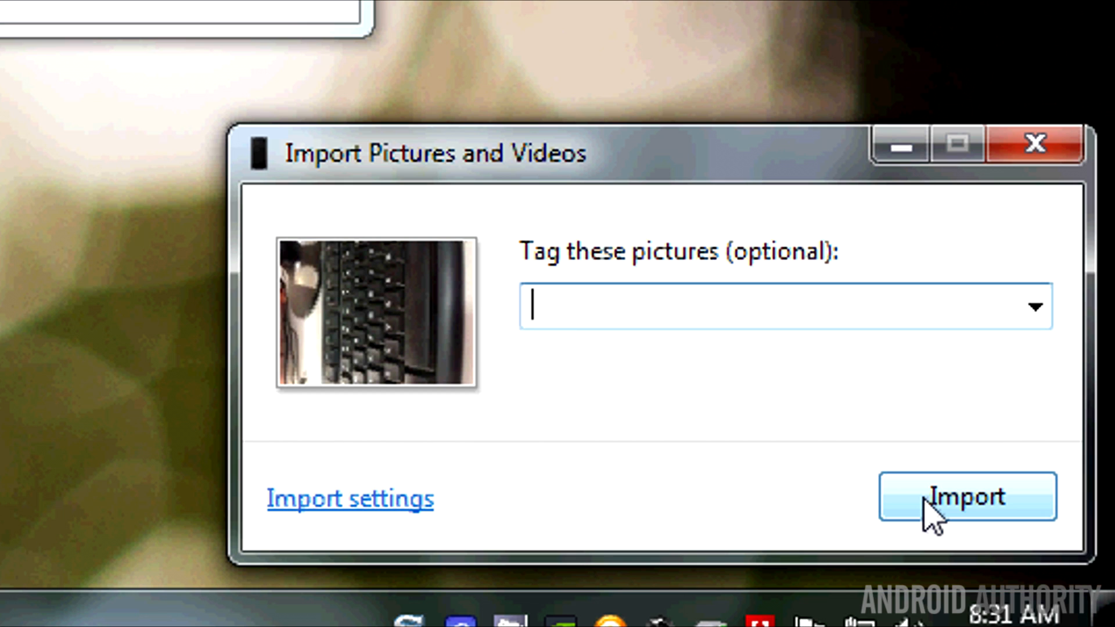
left_click(967, 496)
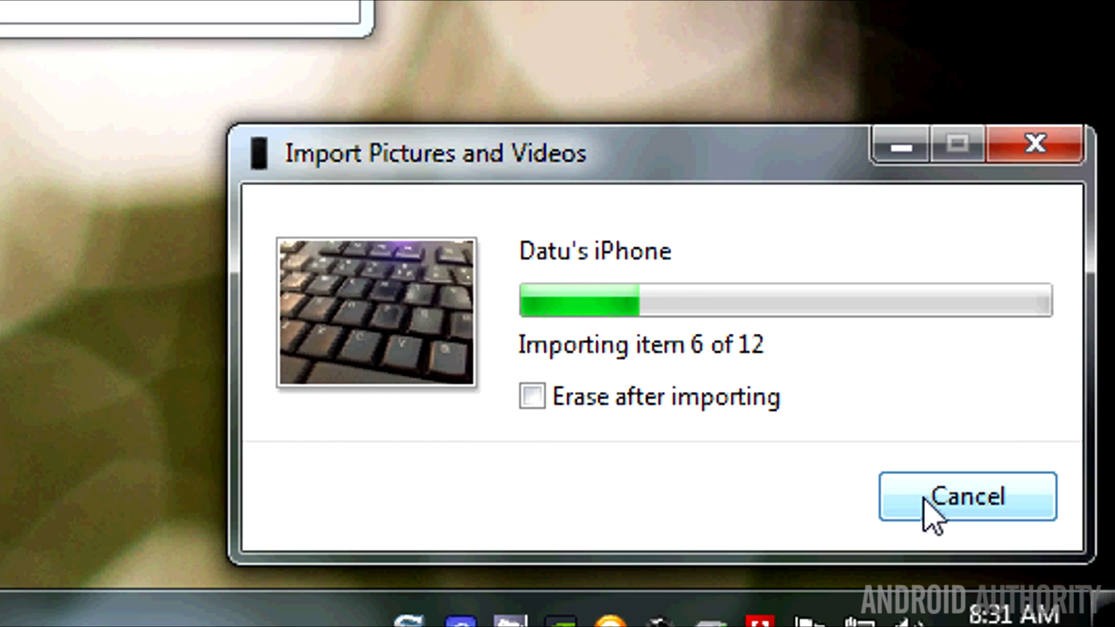
Finish importing the 12 iPhone items and show the phone's internal storage.
left_click(967, 497)
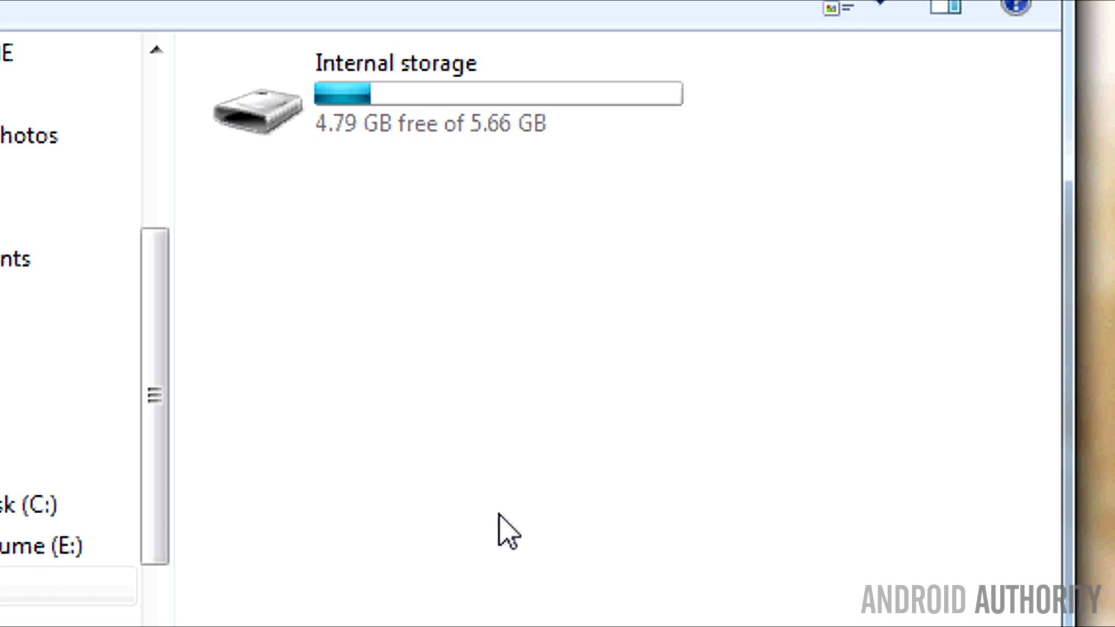
Open the phone's Internal storage folder in Windows Explorer.
double_click(395, 63)
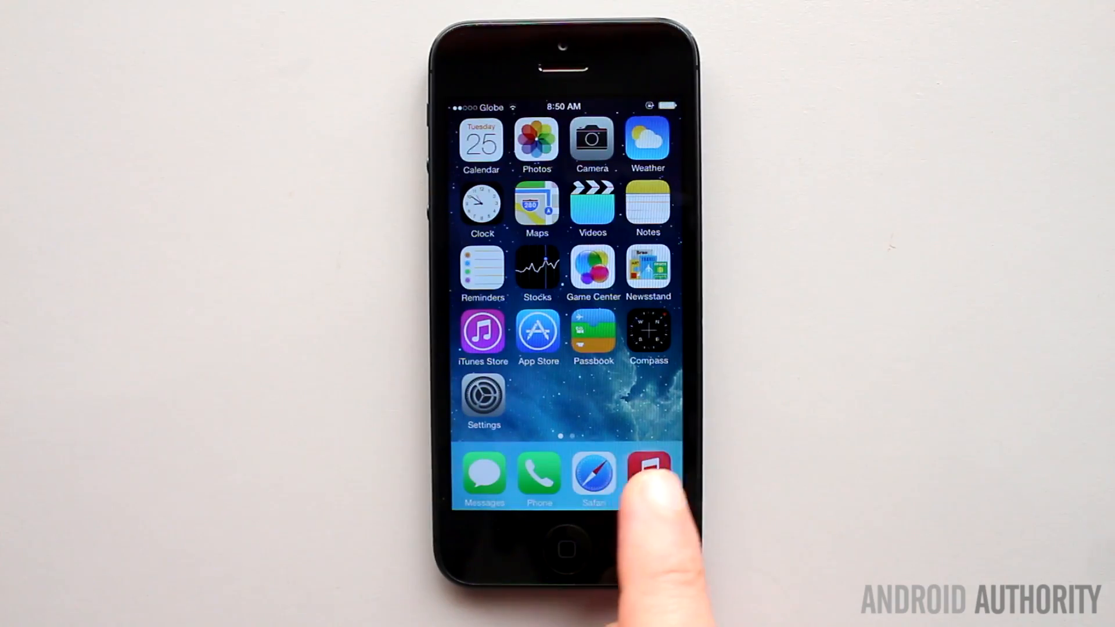
Open the iPhone Music app and show its Songs list.
left_click(647, 476)
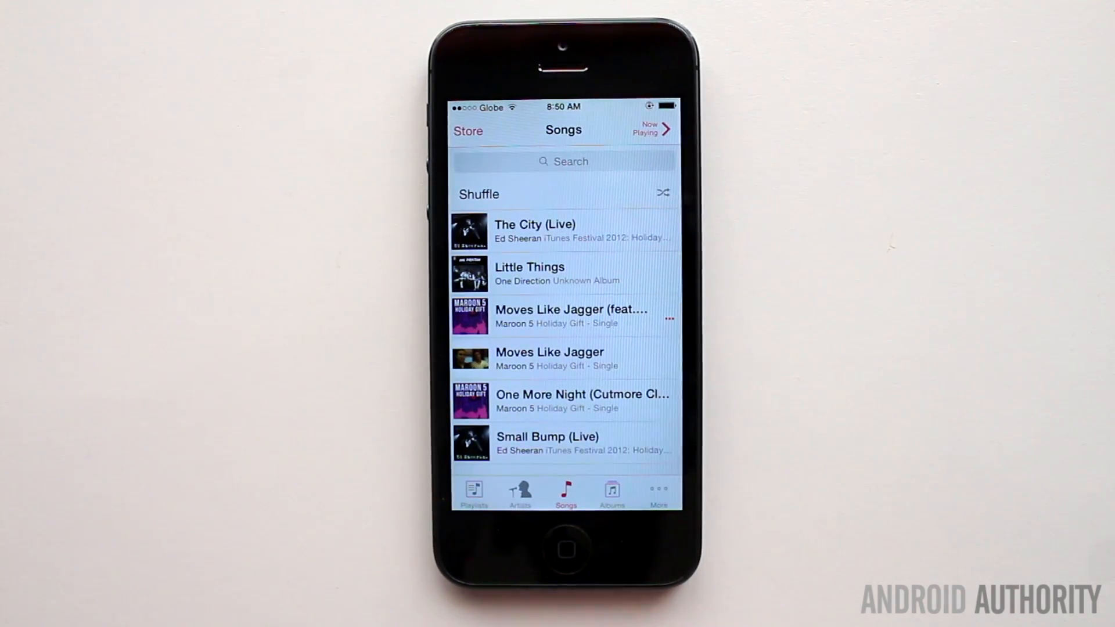
left_click(569, 316)
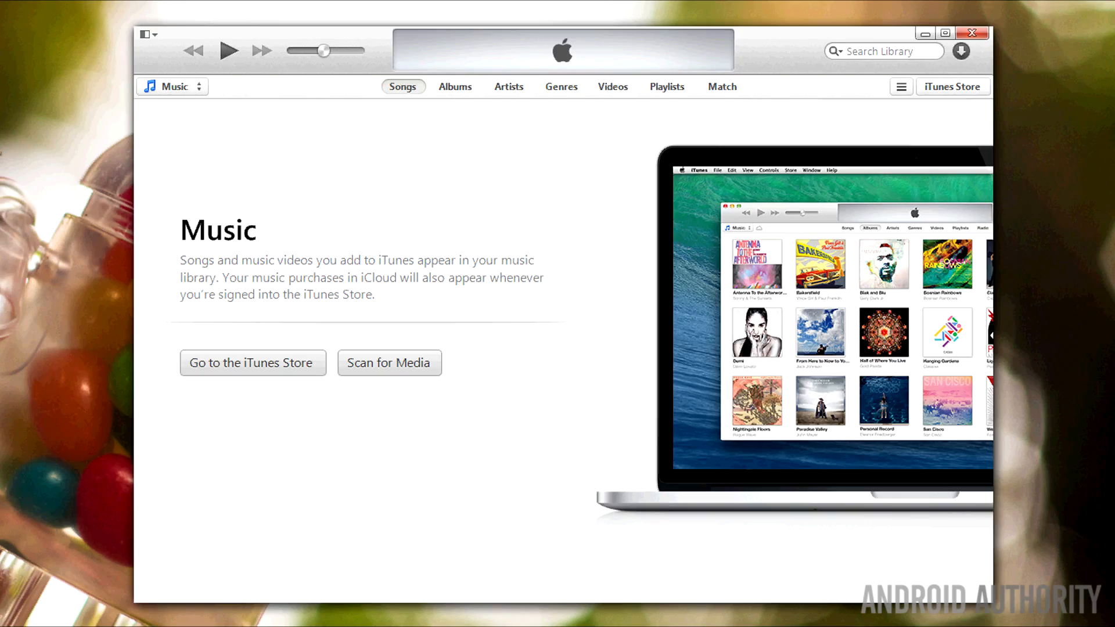
mouse_move(525, 520)
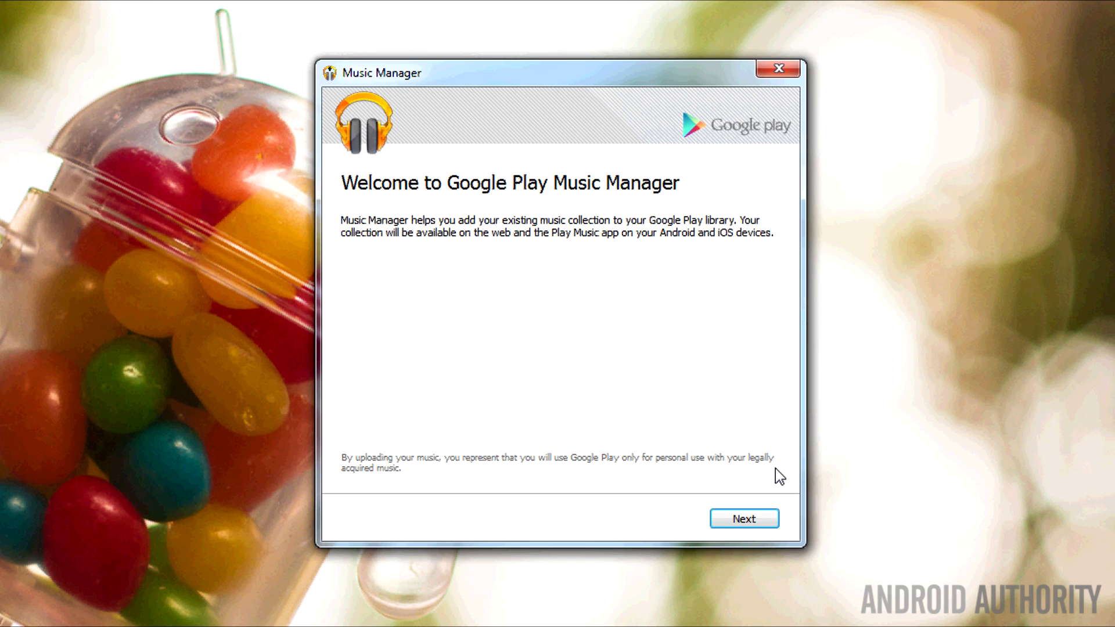
Upload all songs and playlists via Music Manager, then go to the music player.
left_click(744, 518)
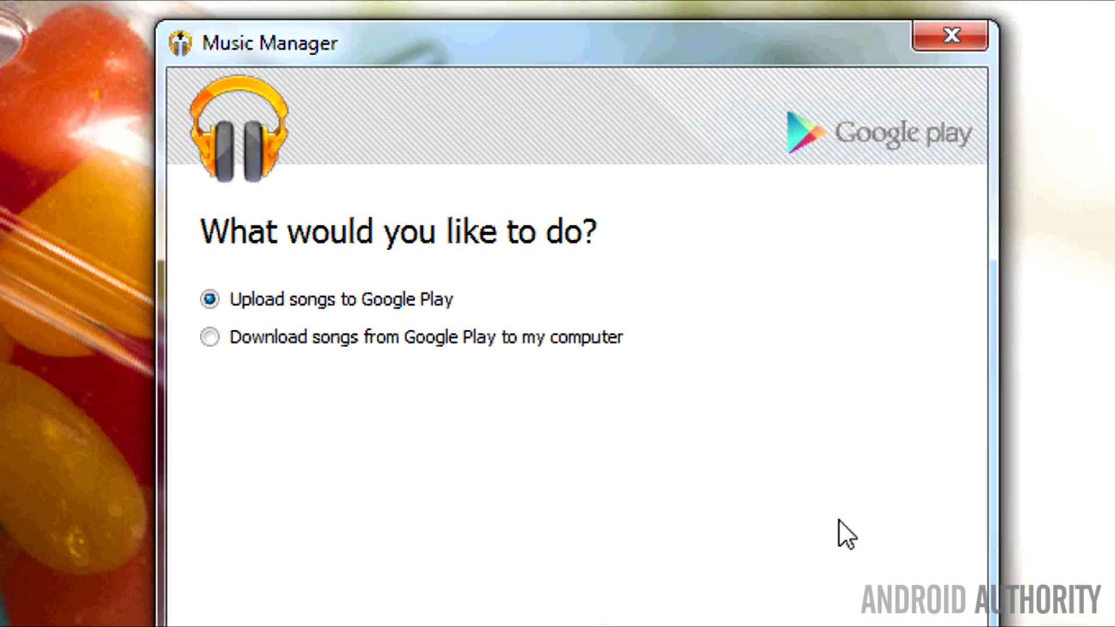
mouse_move(589, 436)
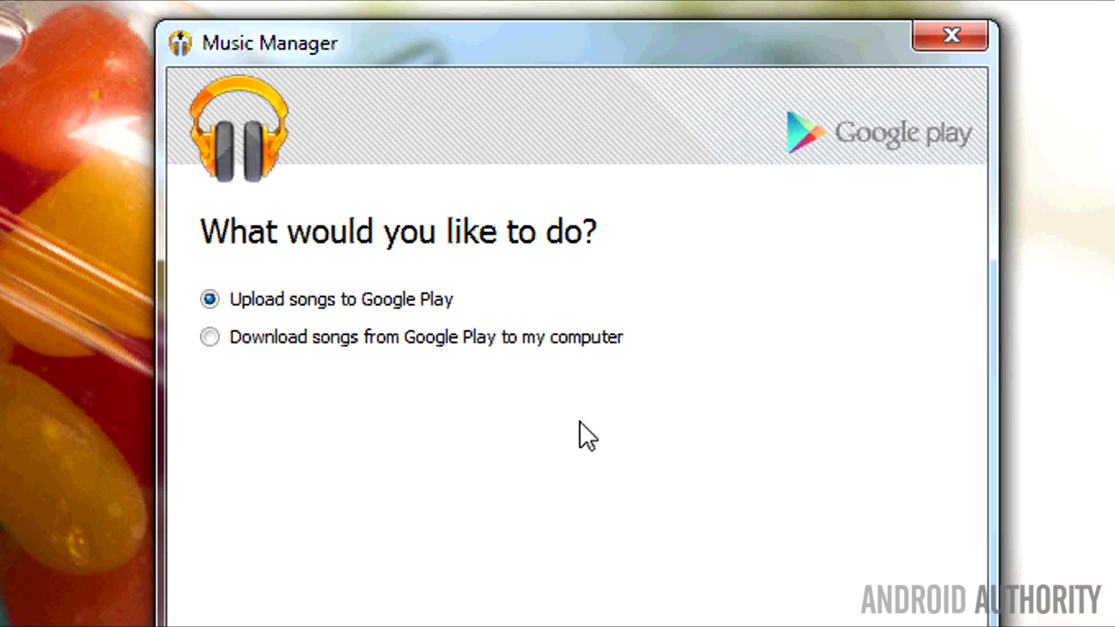
mouse_move(463, 309)
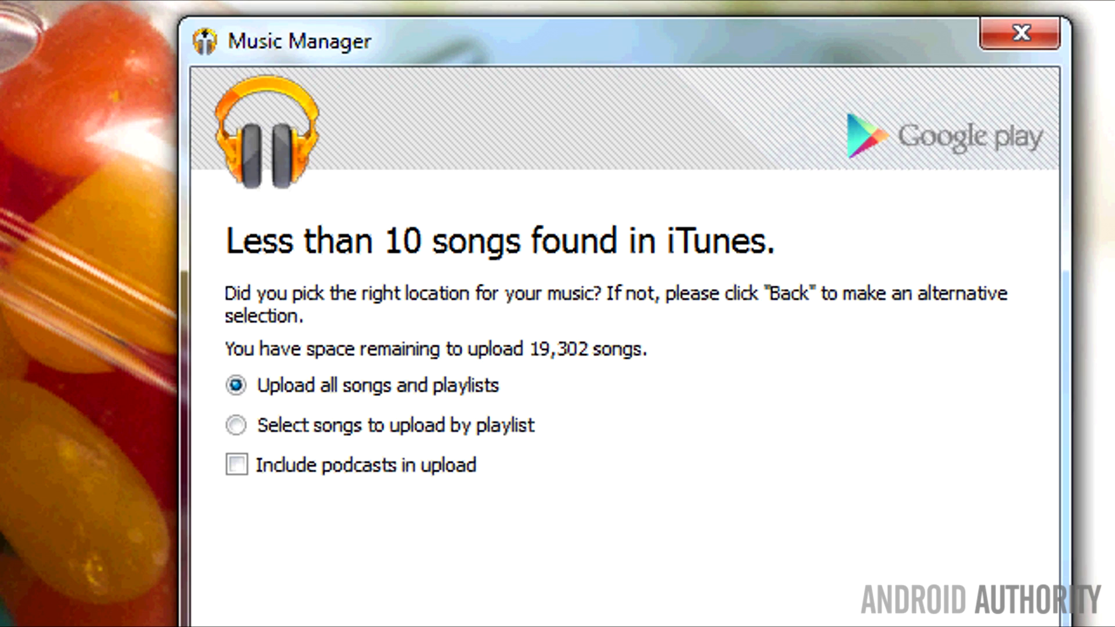
left_click(237, 465)
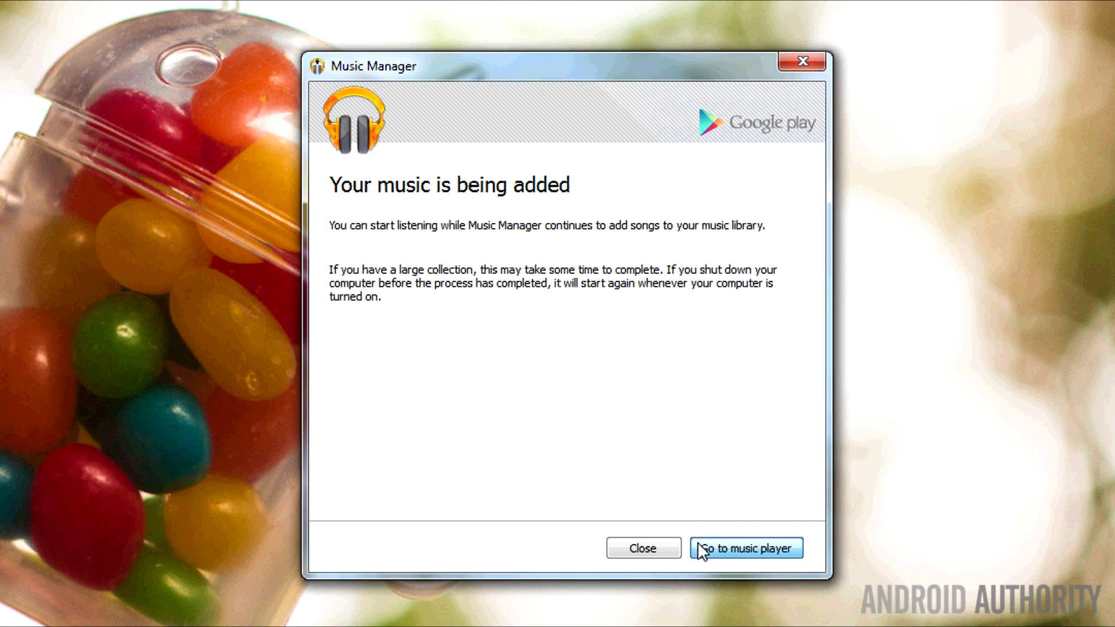
left_click(744, 547)
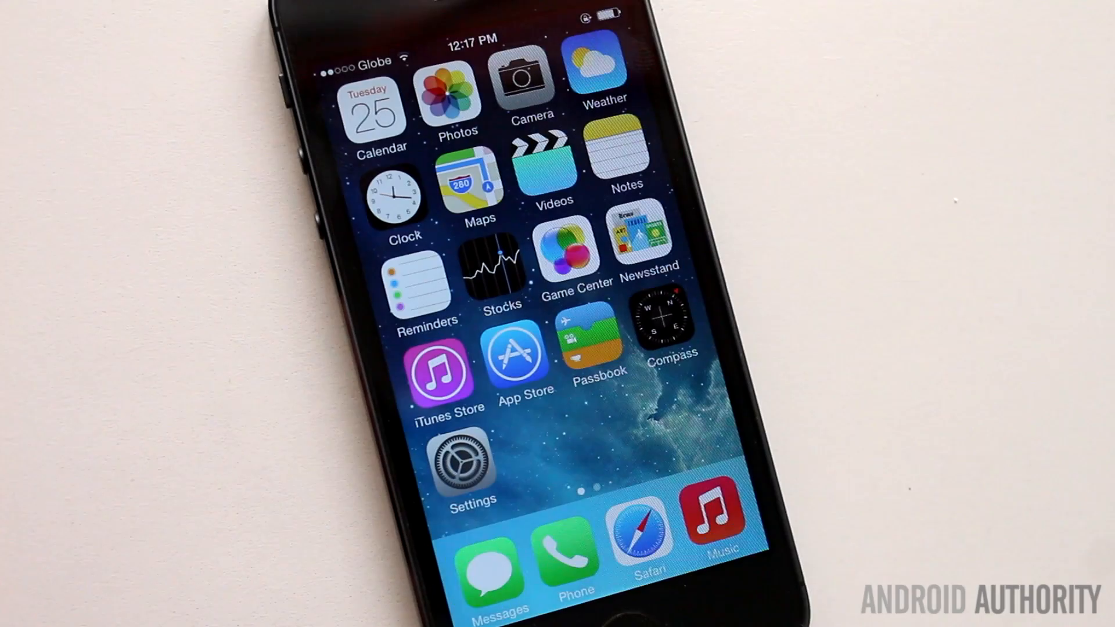
left_click(639, 543)
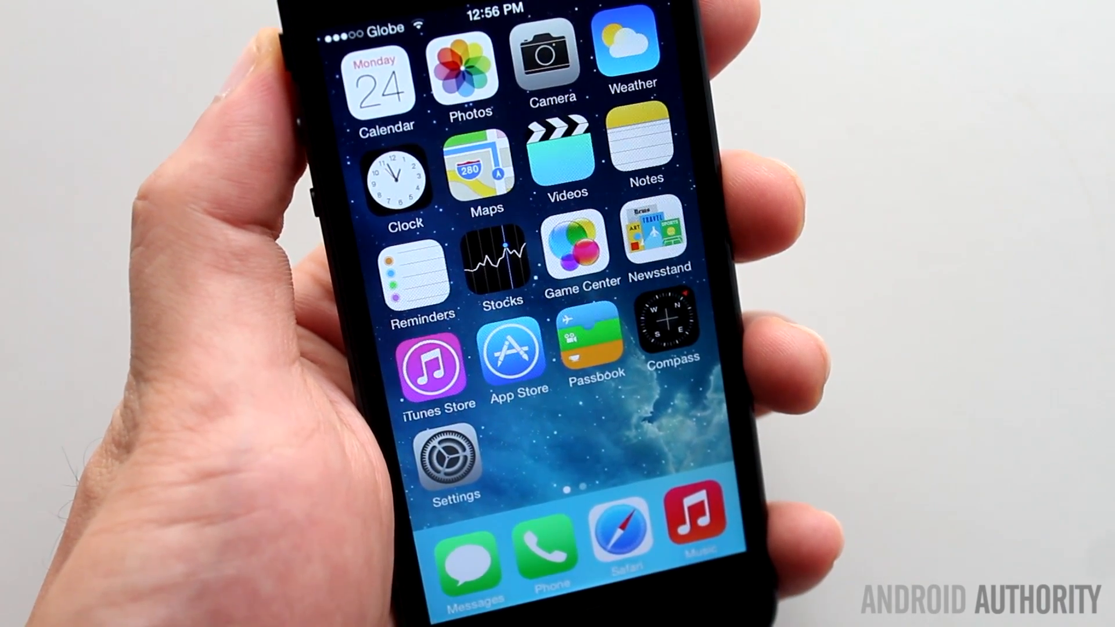
left_click(448, 462)
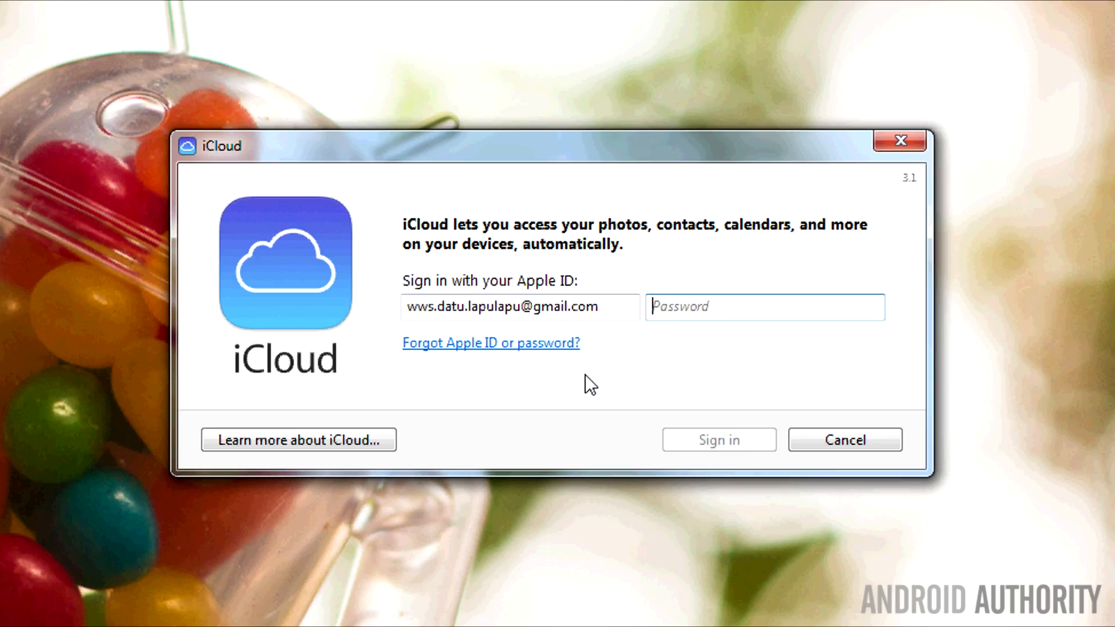
Sign in to iCloud, enable Firefox bookmark syncing, and merge bookmarks with iCloud.
type("•••••")
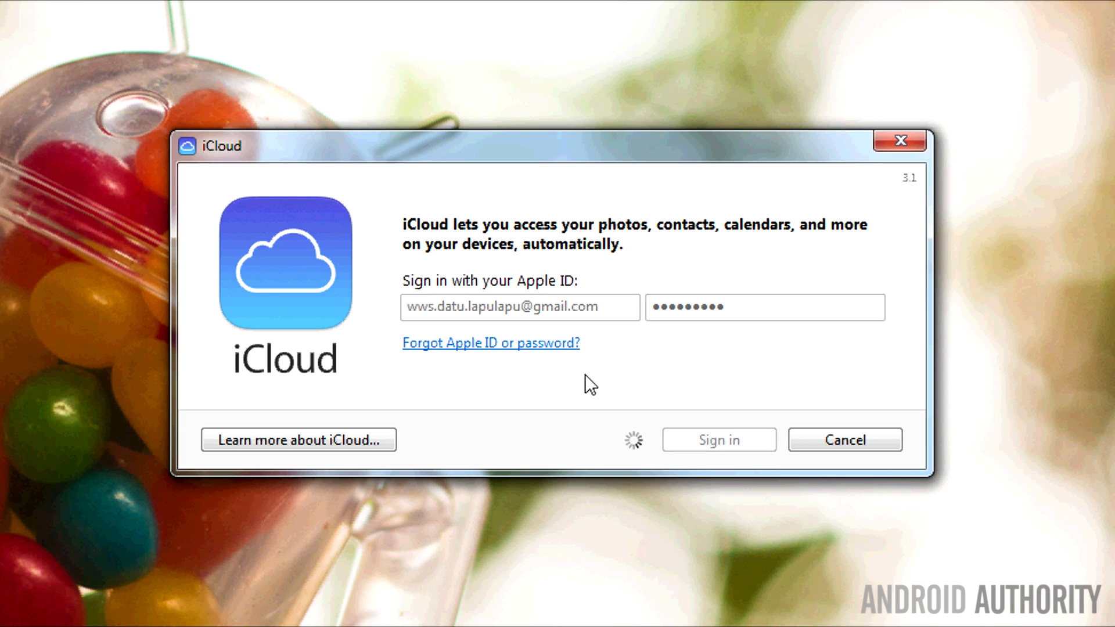
left_click(718, 439)
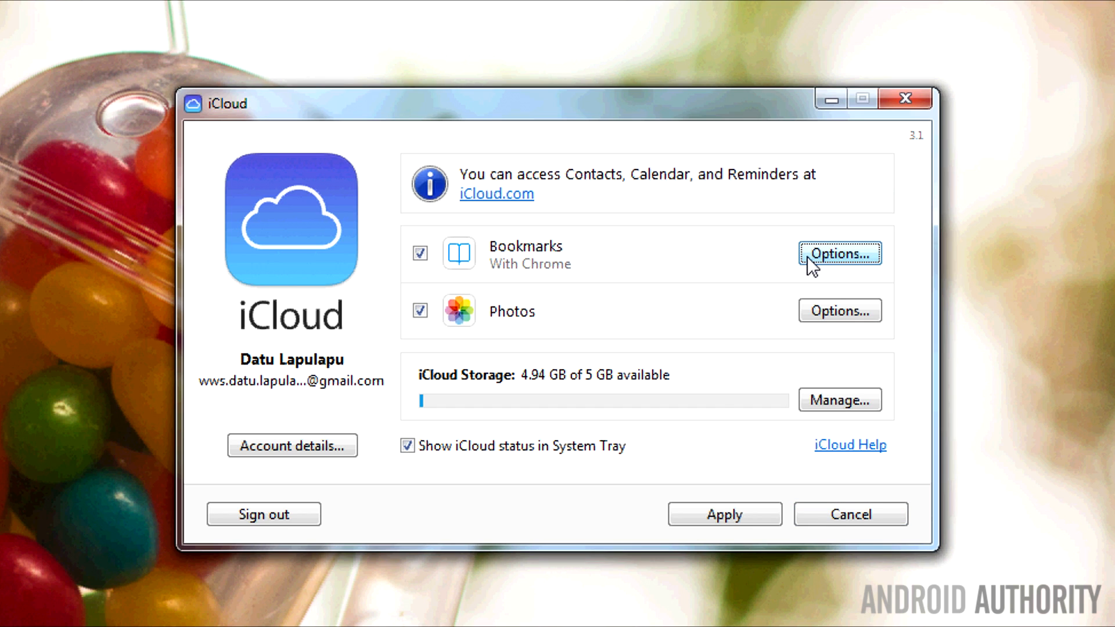
left_click(839, 253)
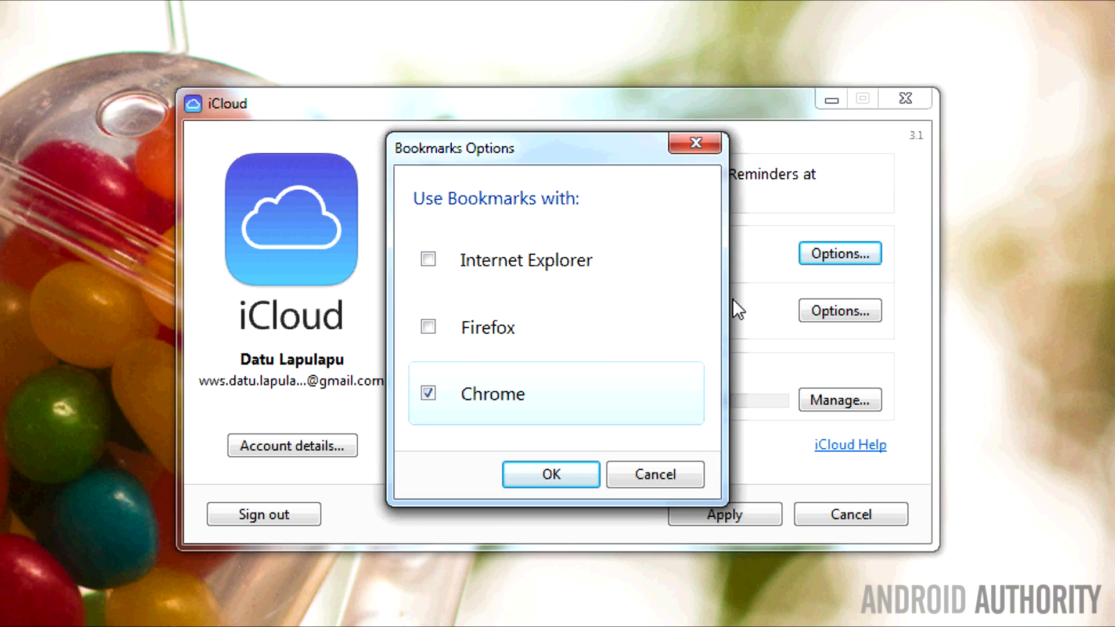
left_click(428, 326)
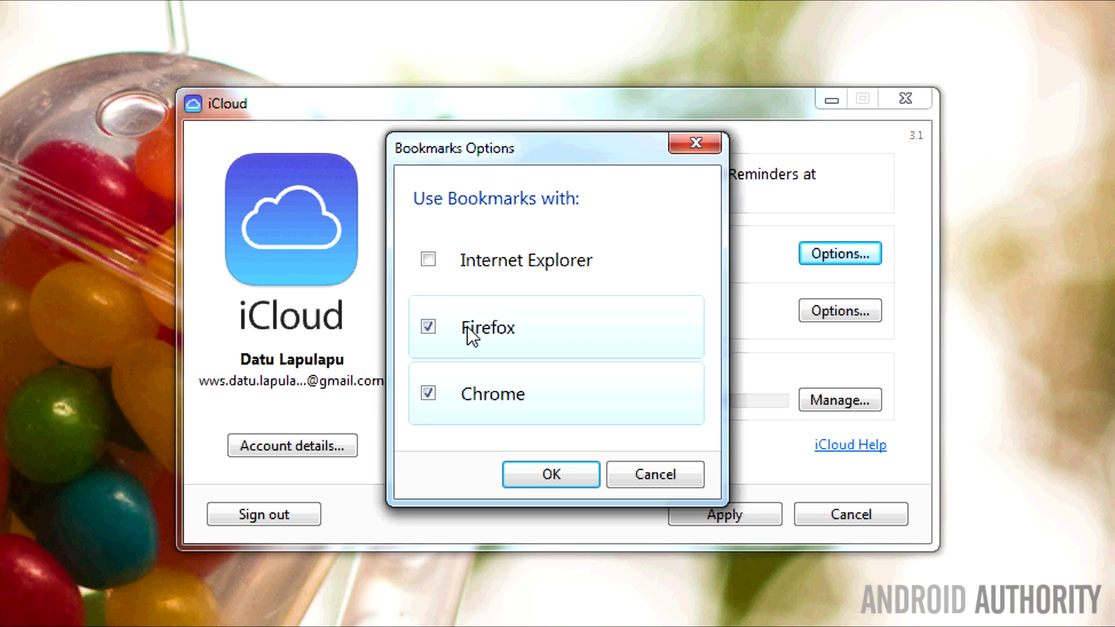
left_click(550, 474)
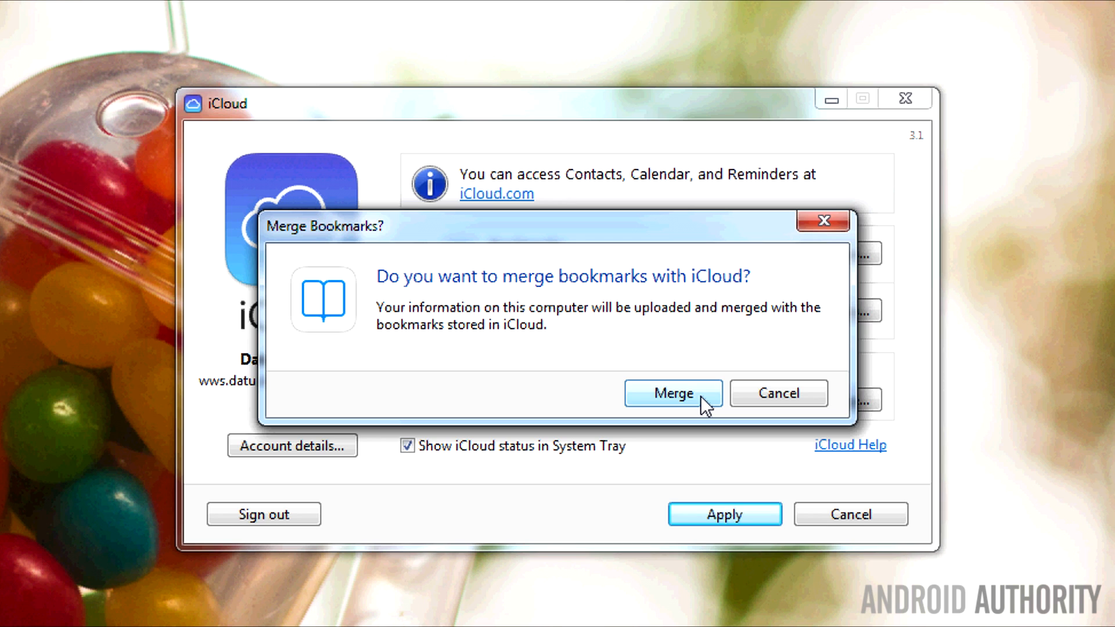
left_click(671, 392)
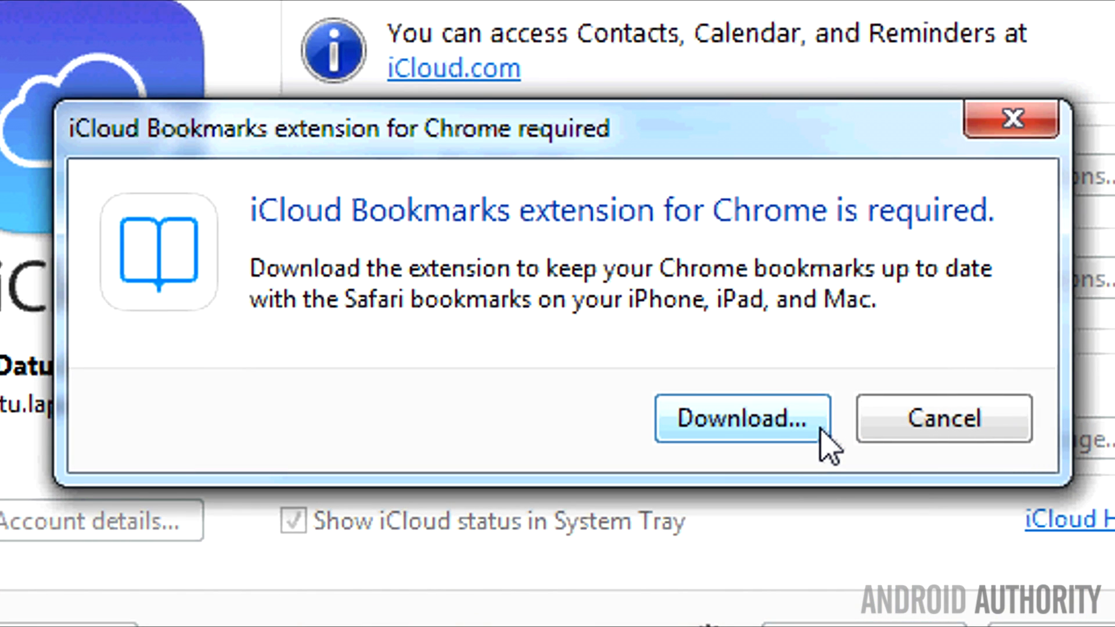
mouse_move(817, 441)
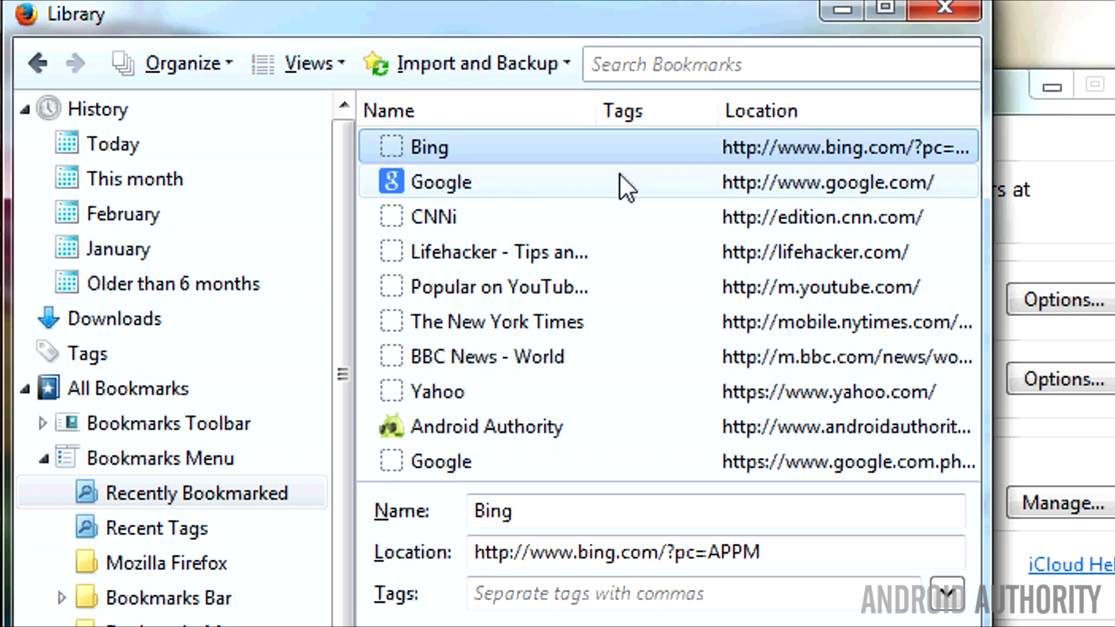
mouse_move(595, 327)
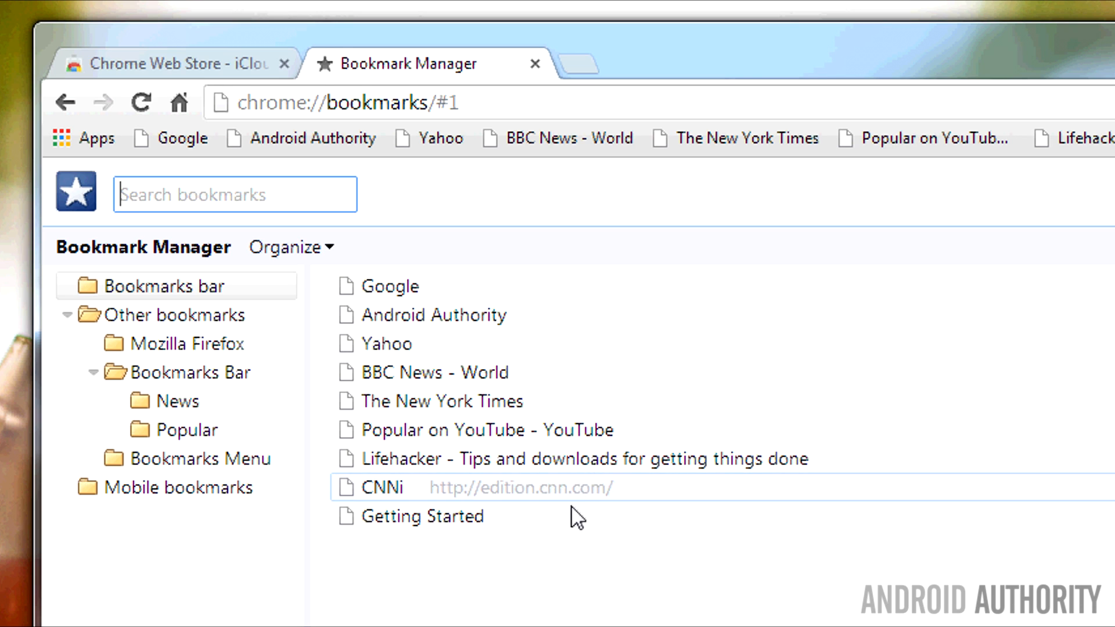
mouse_move(624, 334)
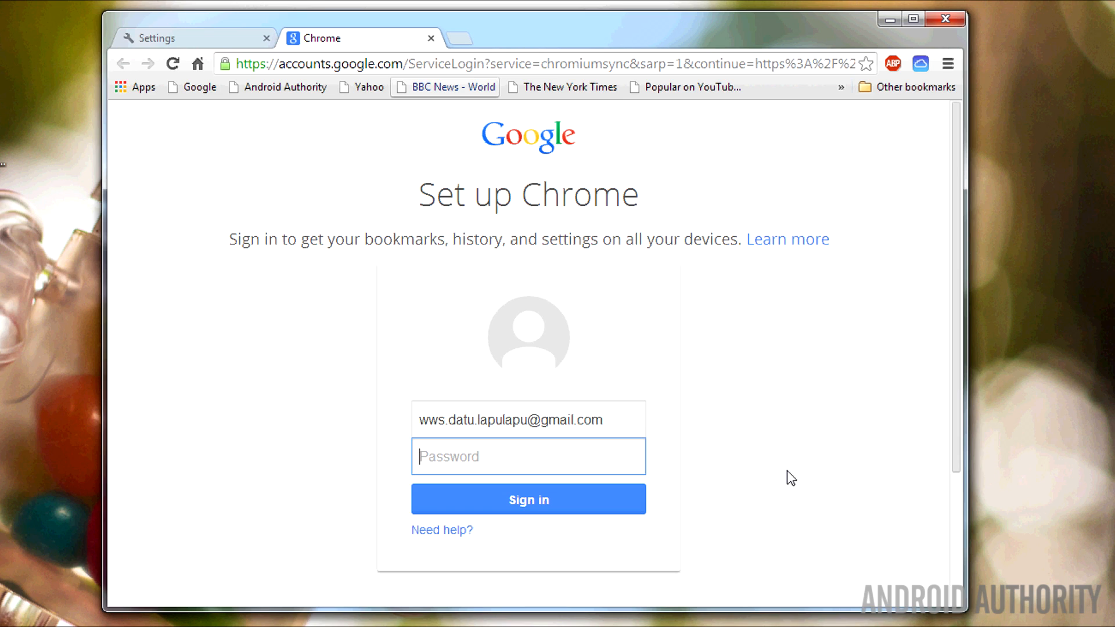
Sign in to Chrome with the Google account on the computer and Android phone.
type("••••••")
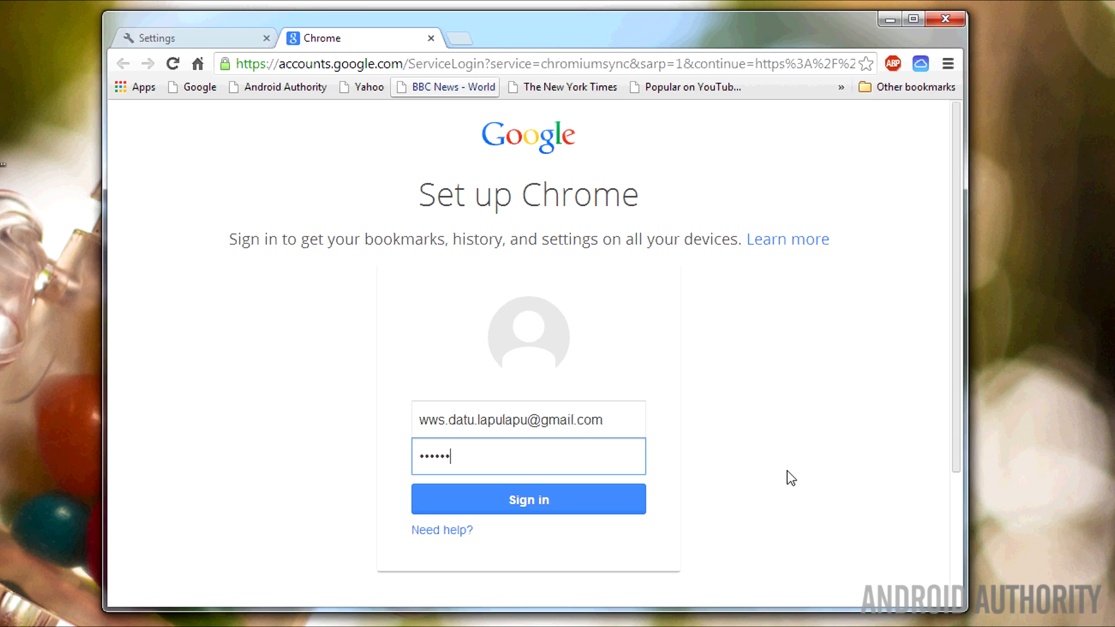
left_click(527, 498)
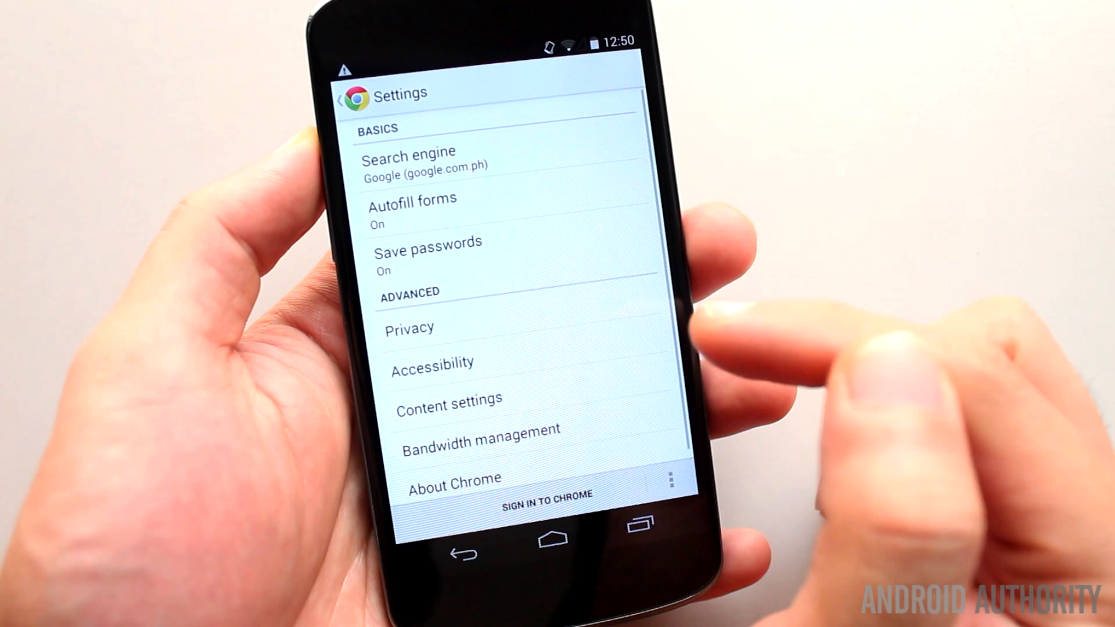
left_click(544, 494)
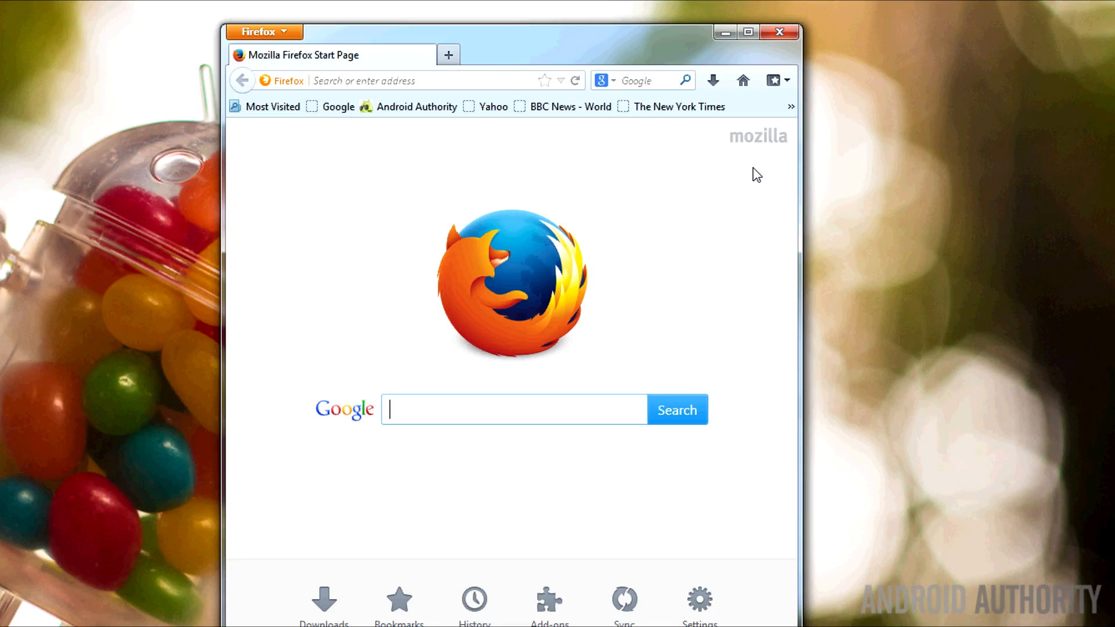
mouse_move(684, 173)
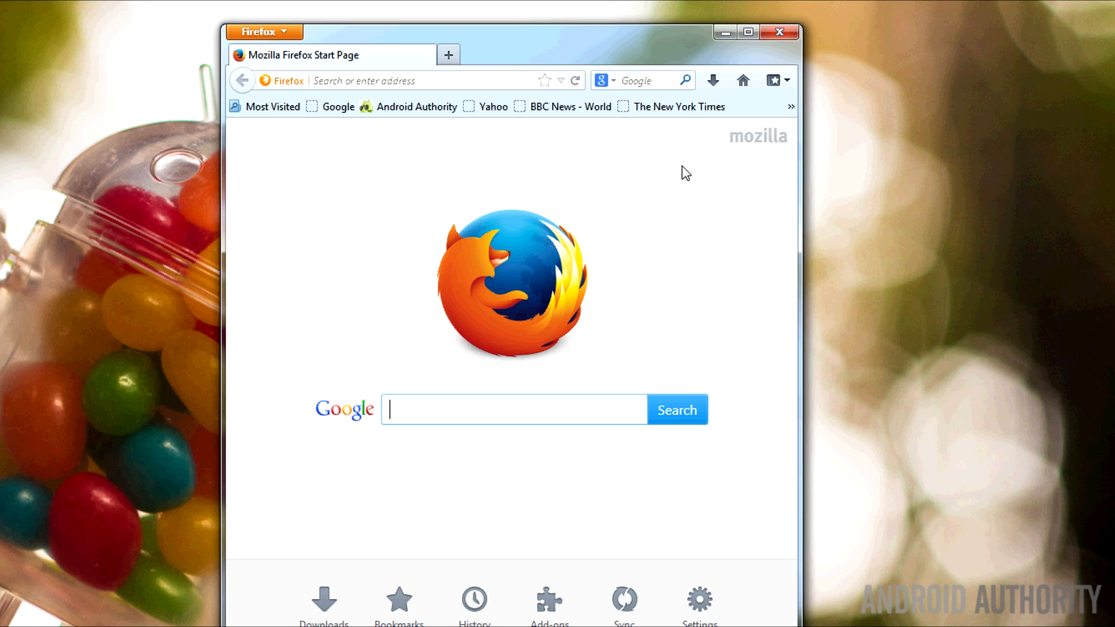
Open Set Up Sync from the Firefox menu.
left_click(259, 32)
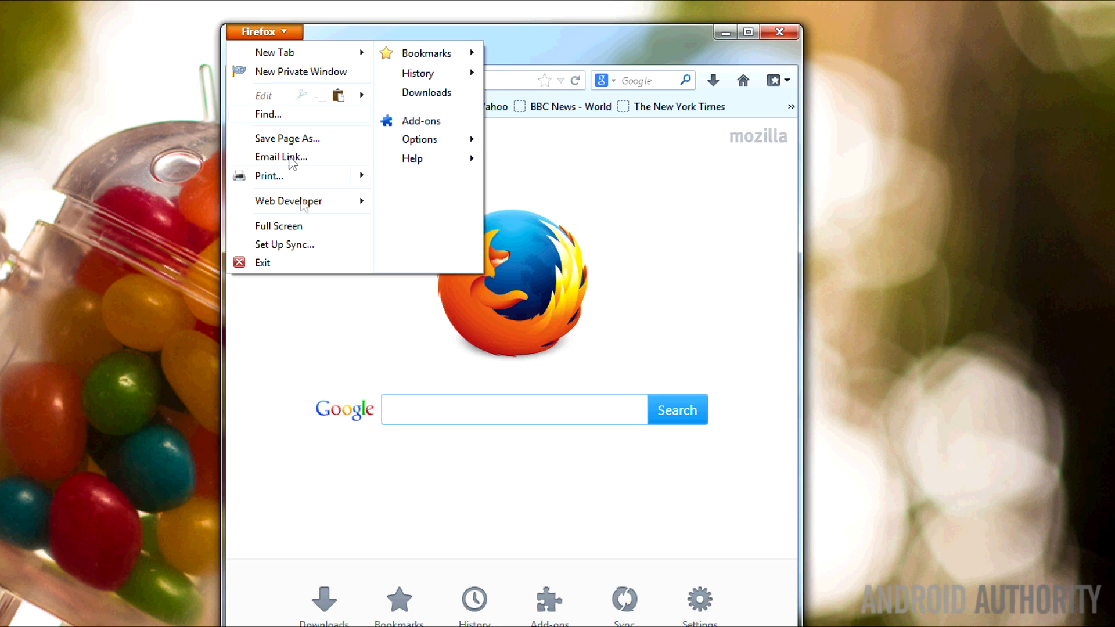
left_click(285, 244)
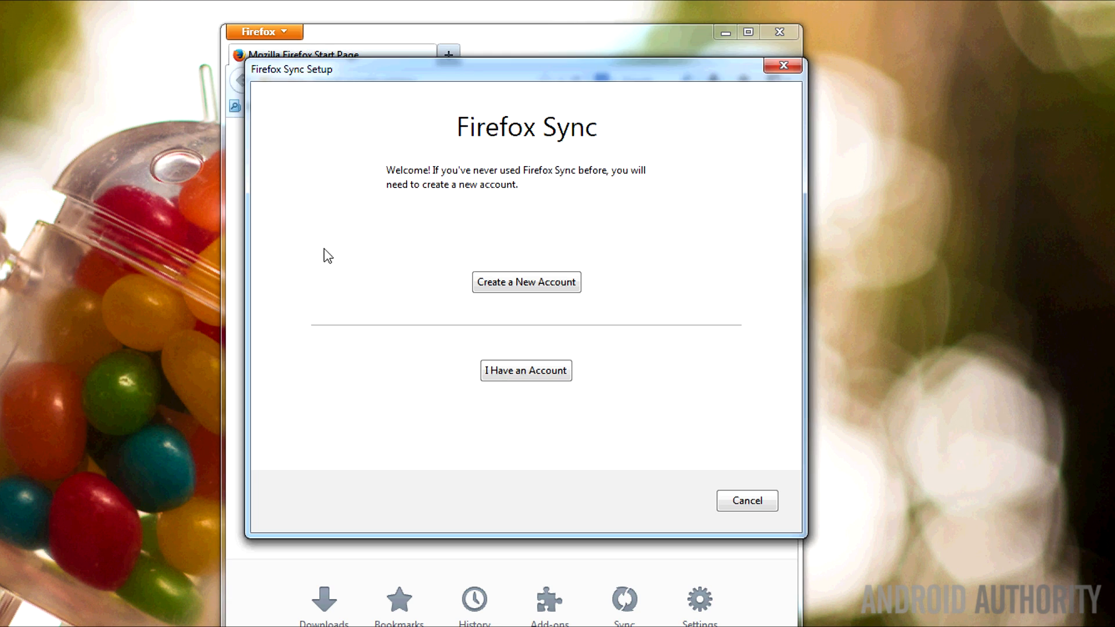
mouse_move(545, 341)
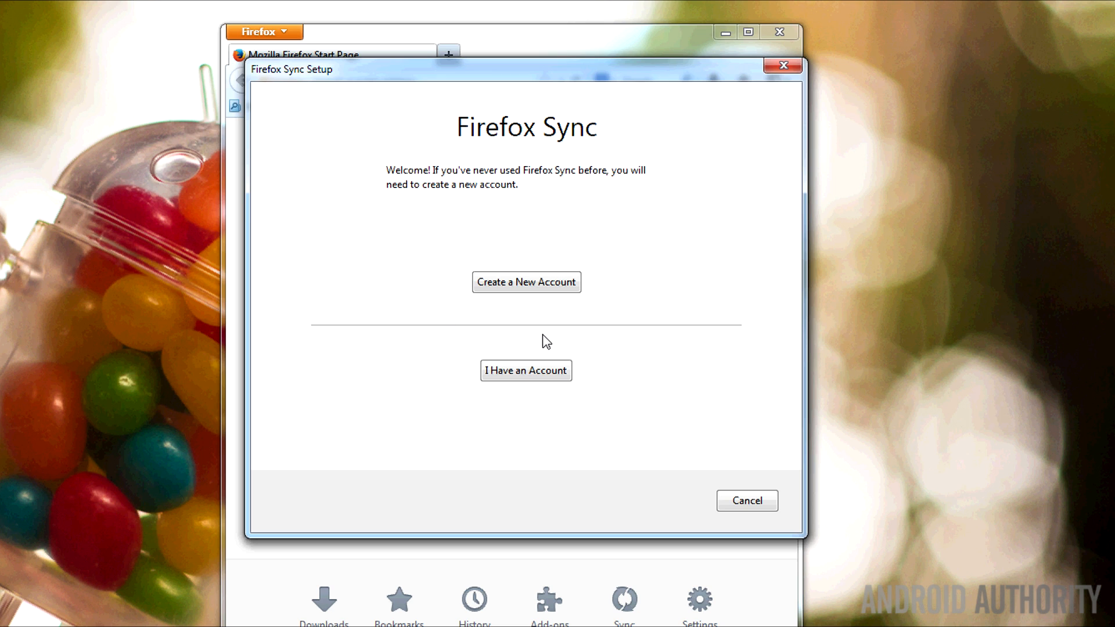